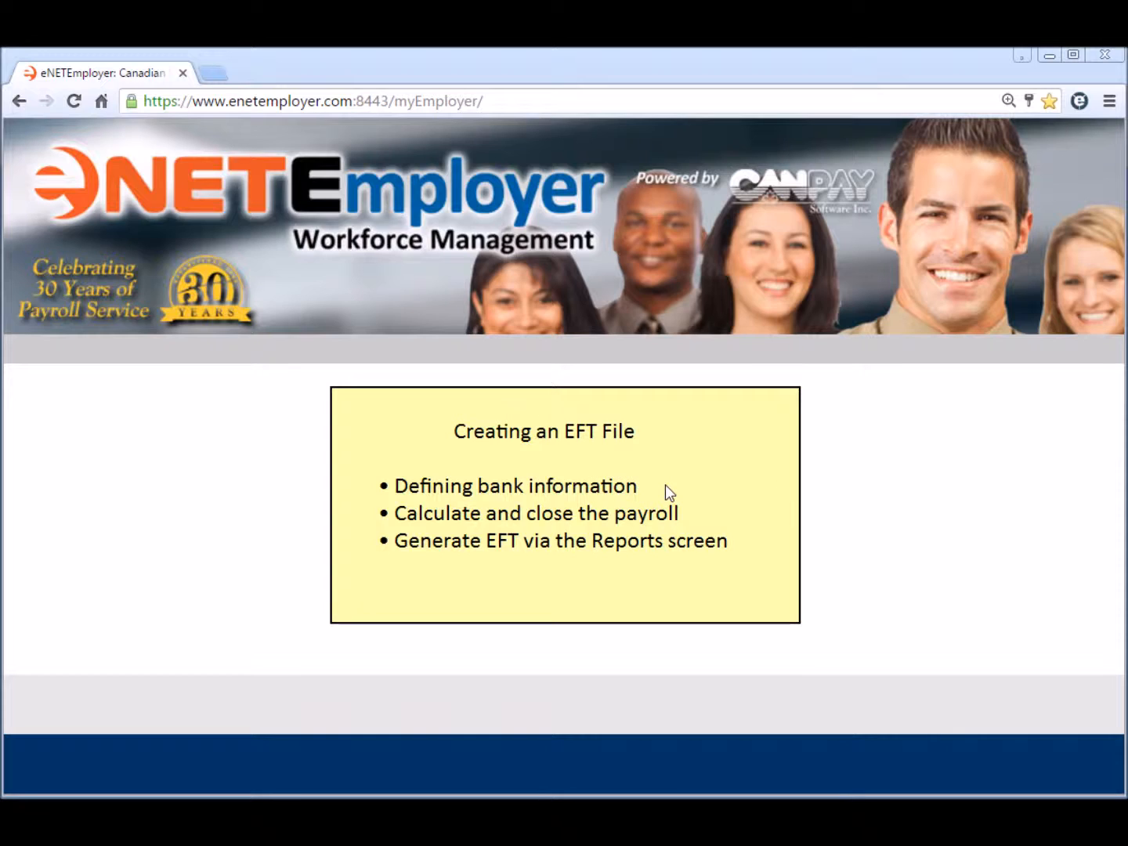
mouse_move(702, 512)
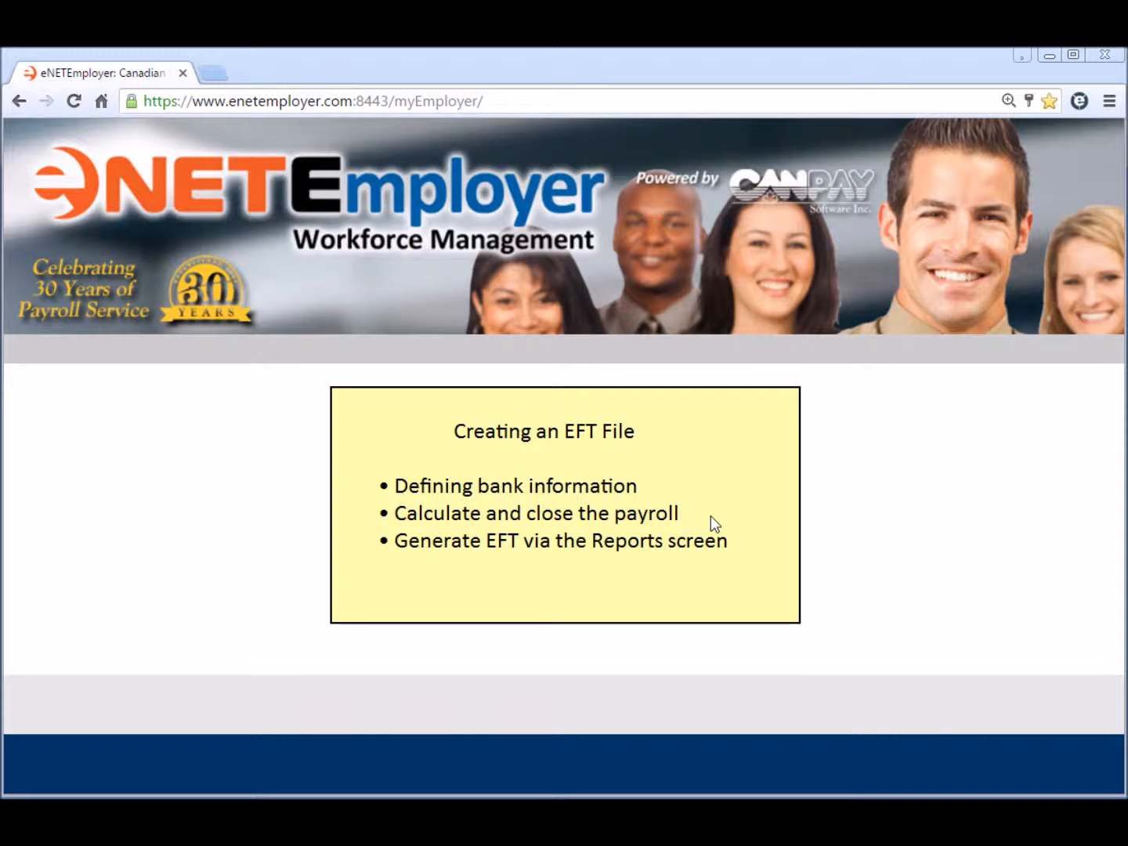
Log in, enter the Payroll service and pull down the Current Payroll menu
left_click(568, 562)
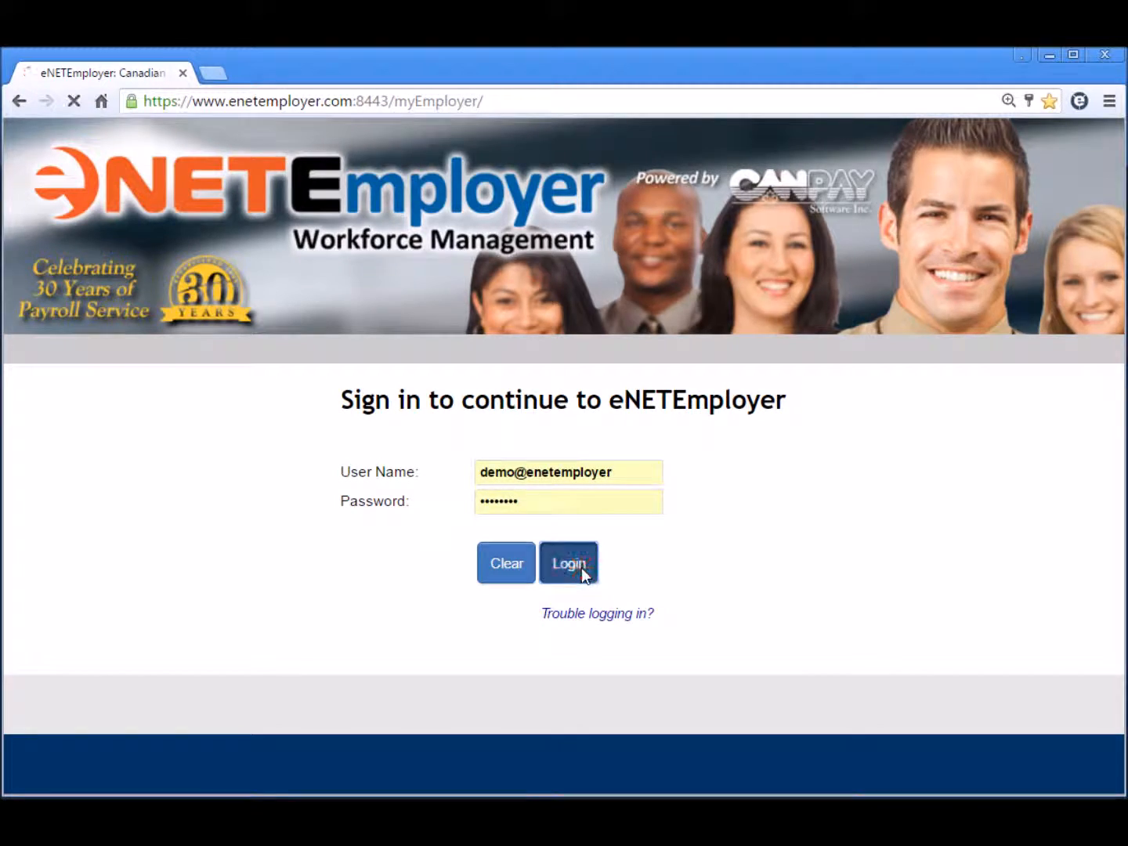
left_click(568, 563)
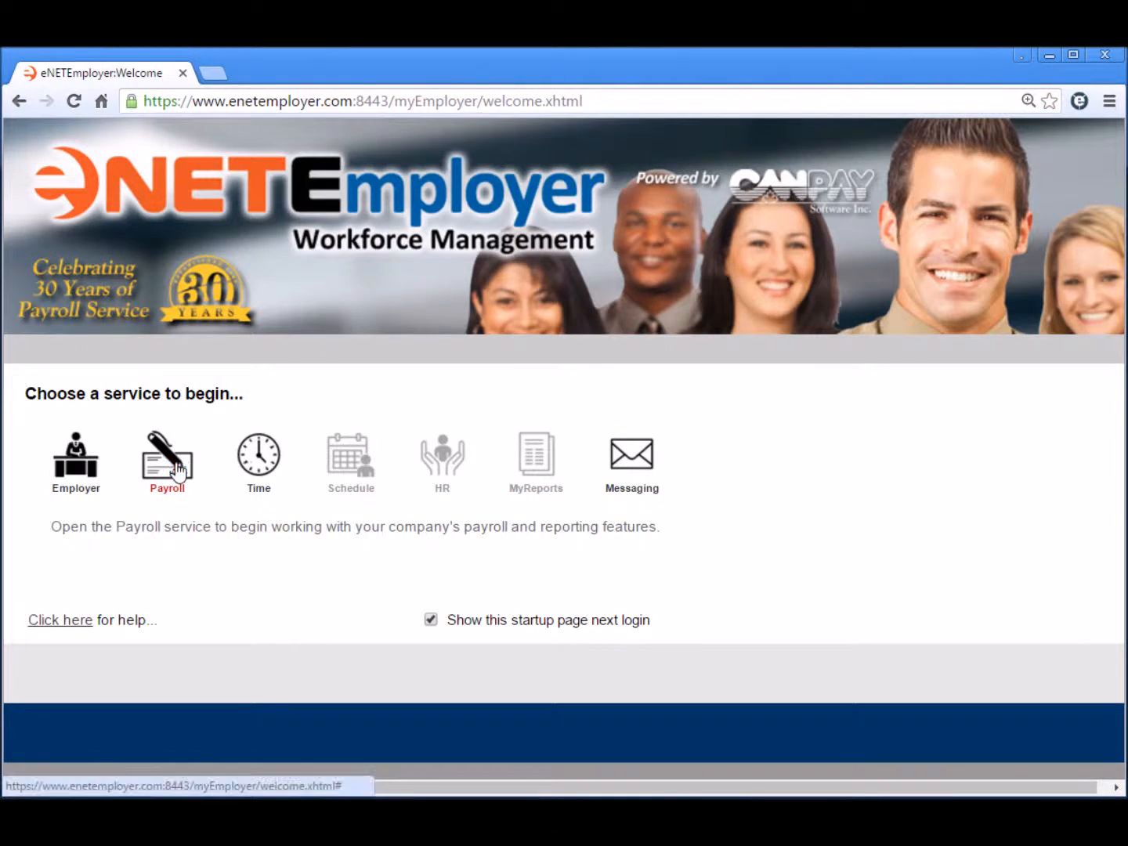
left_click(166, 459)
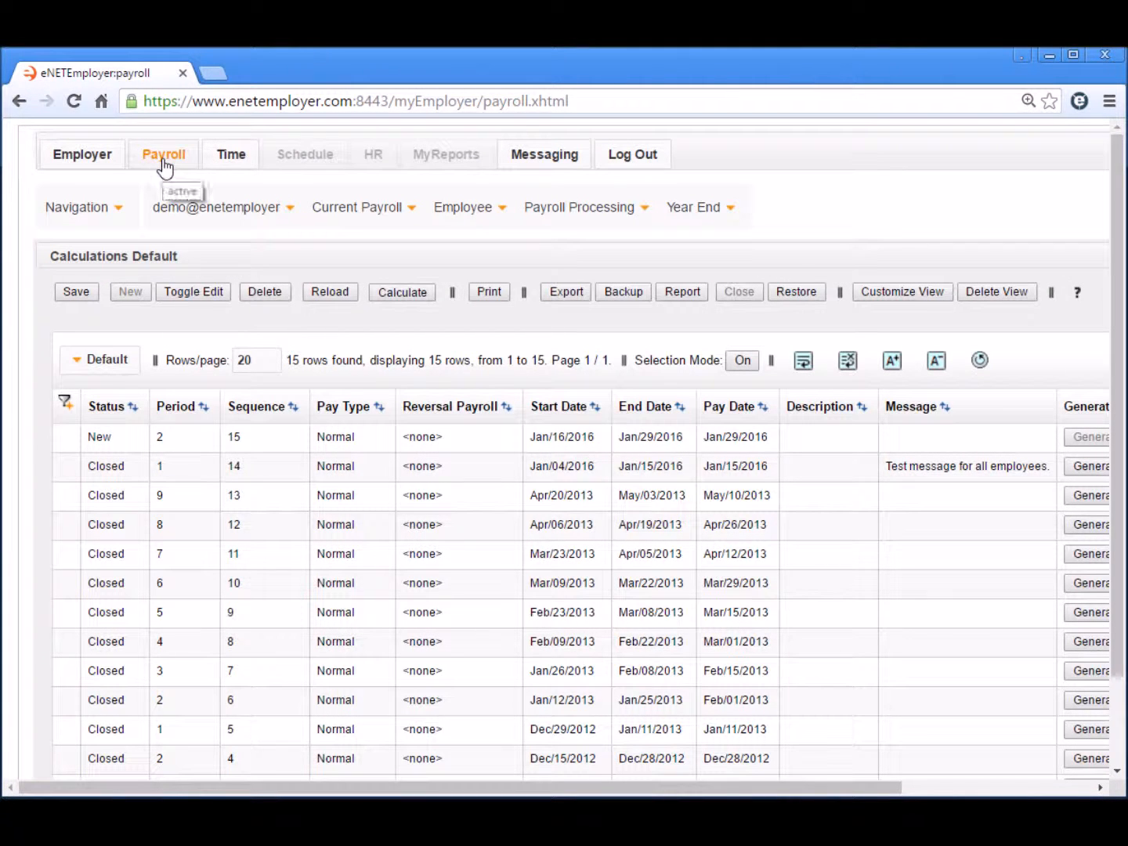
left_click(358, 207)
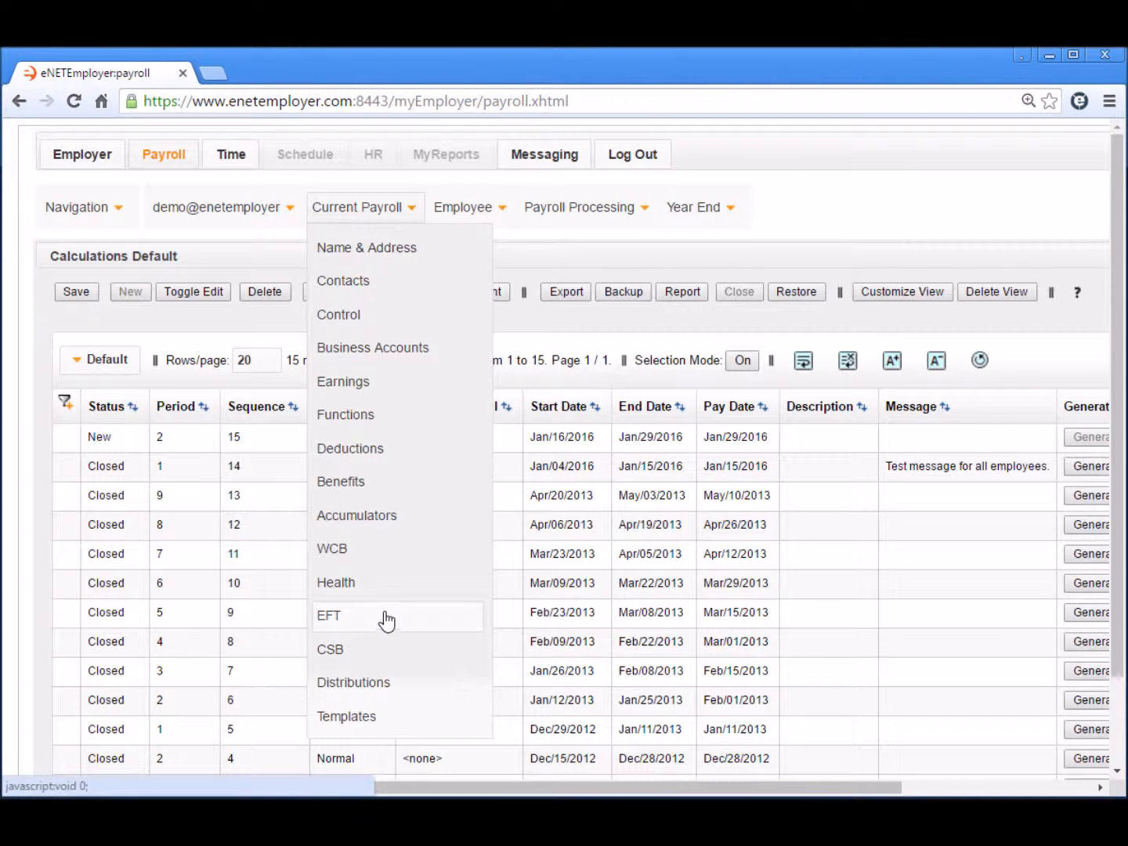
Show the EFT Default table with the enabled TD Canada Trust bank entry
left_click(329, 615)
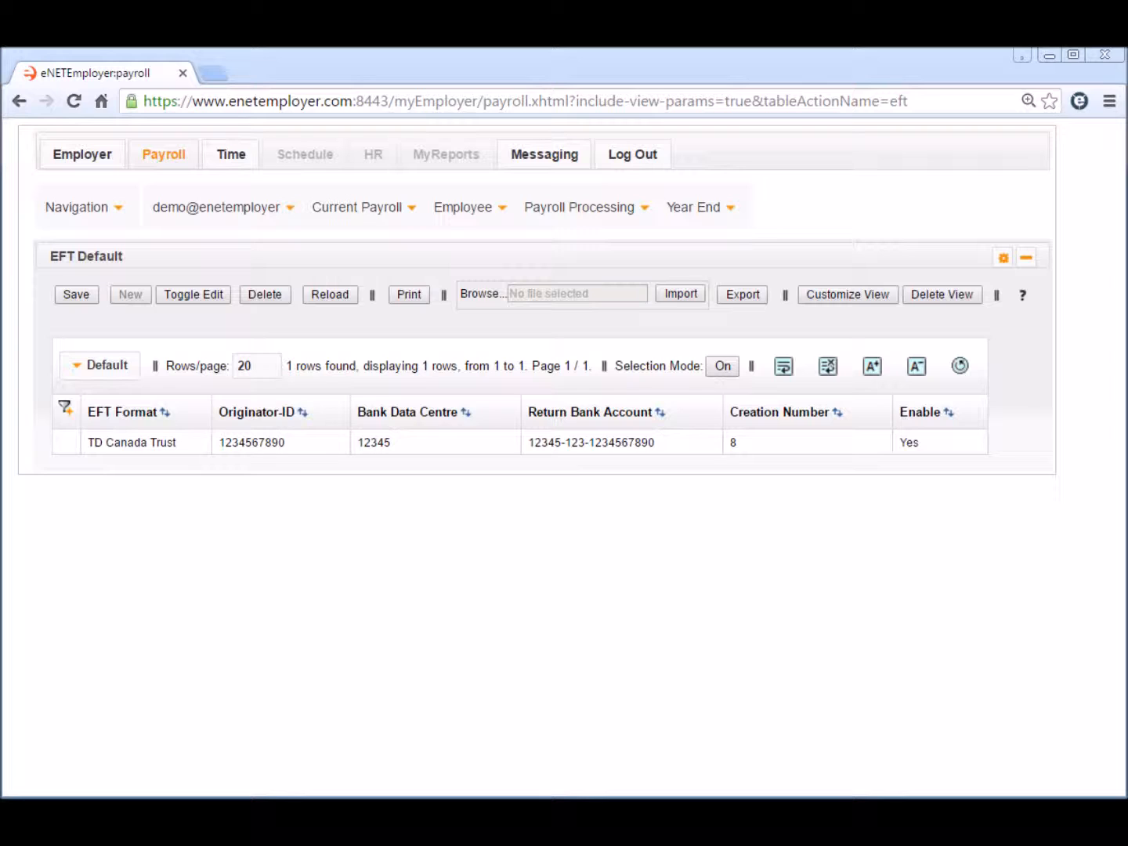
mouse_move(231, 501)
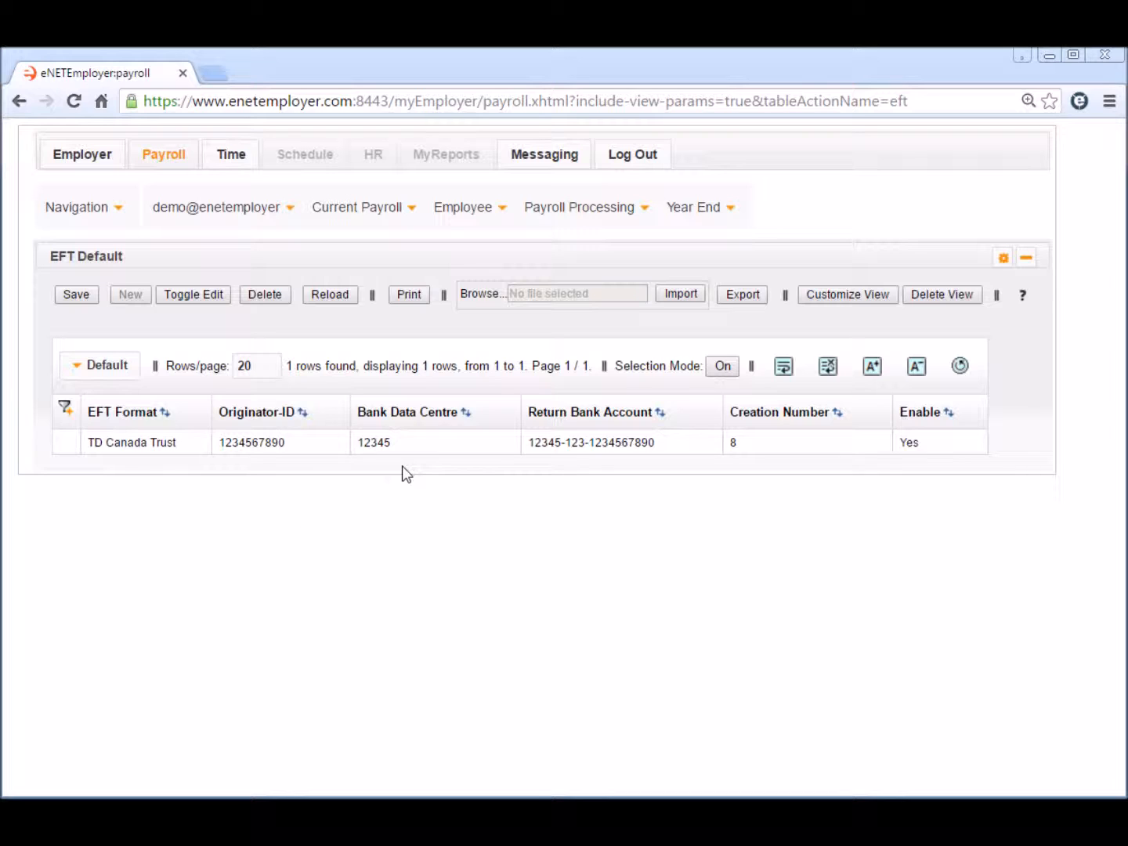
mouse_move(933, 469)
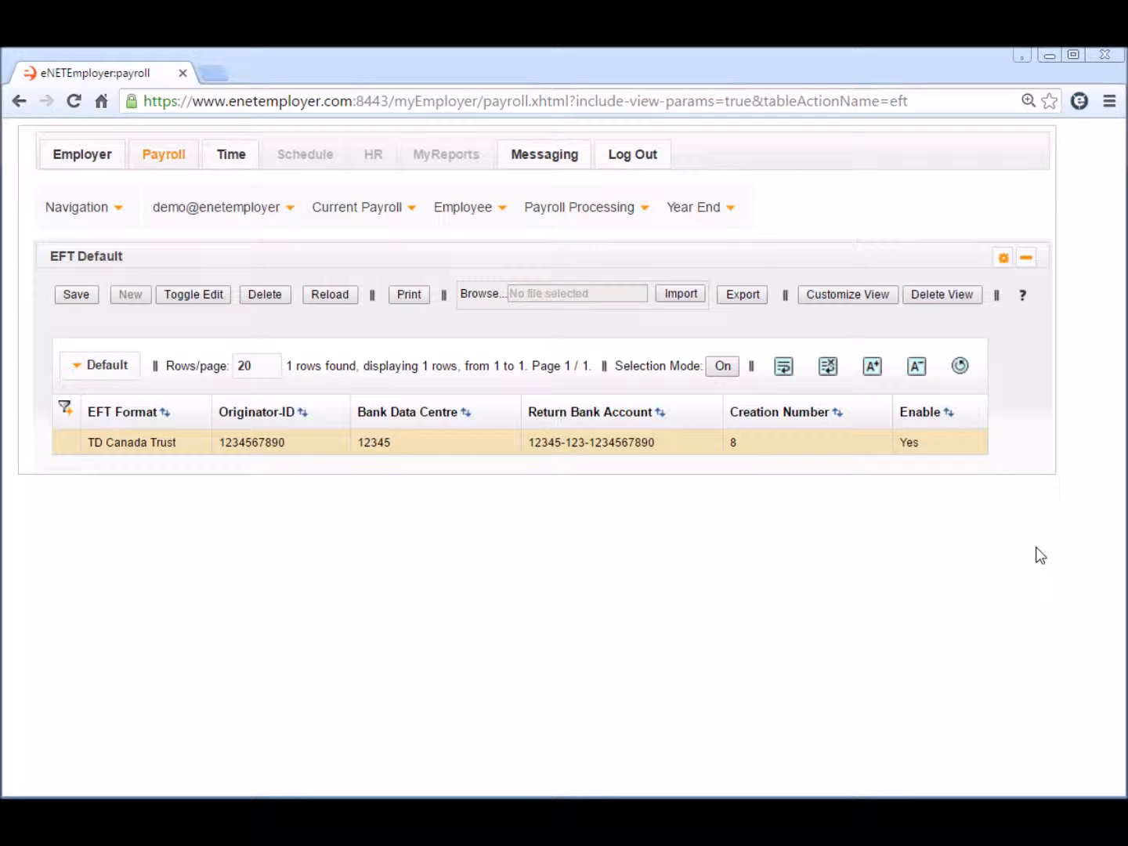
mouse_move(525, 239)
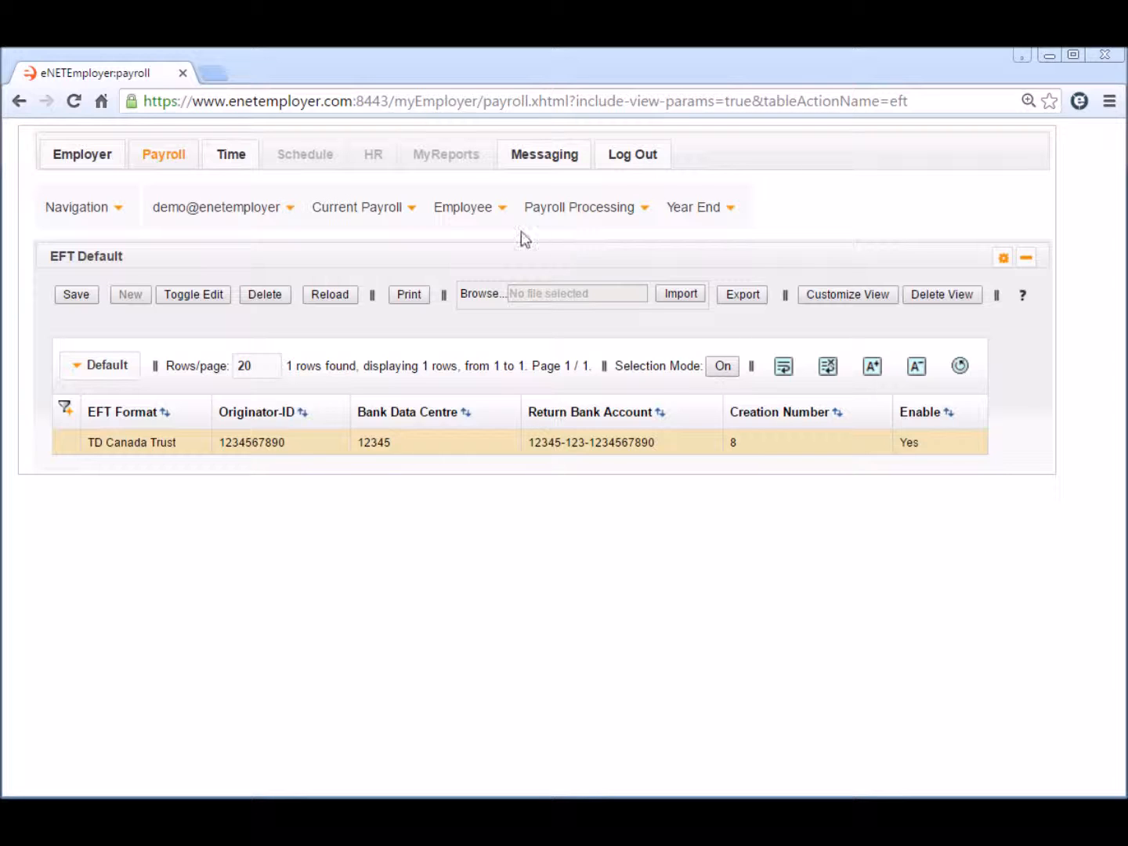
Show the Bank Accounts list of 11 employees via the Employee menu
left_click(463, 207)
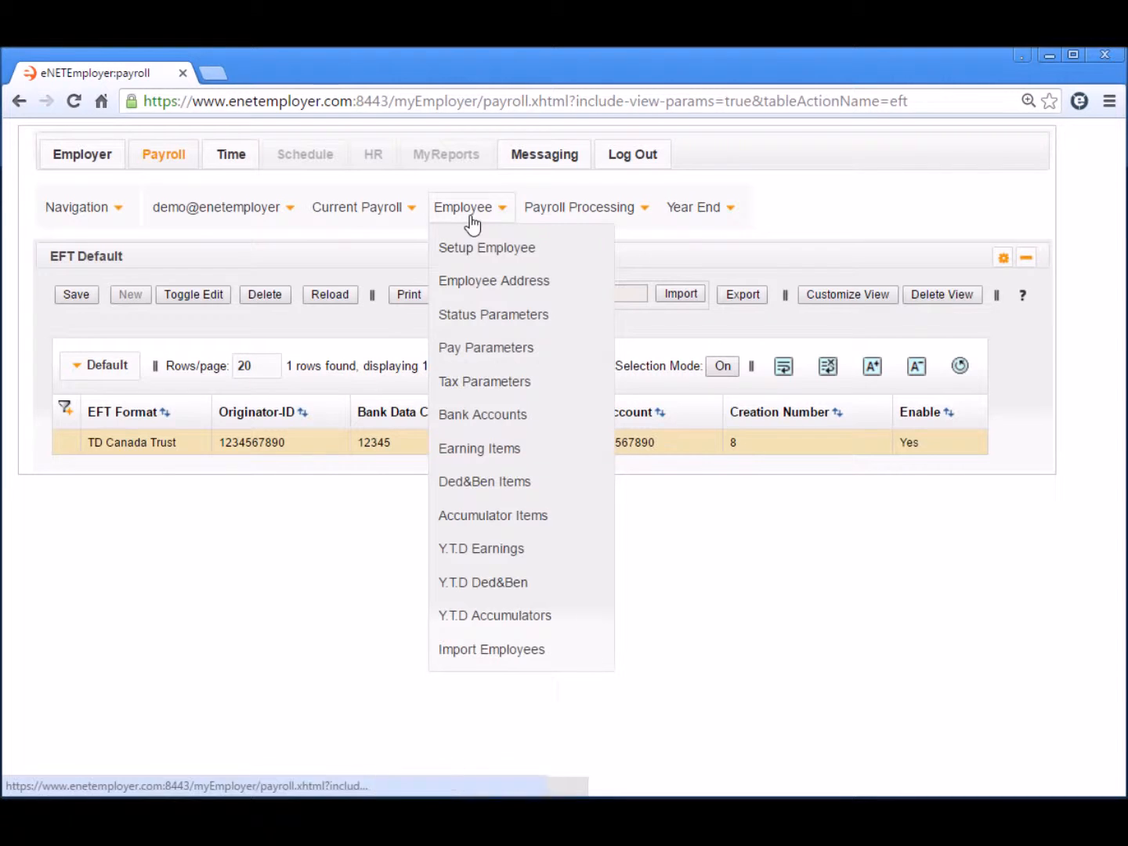
left_click(483, 414)
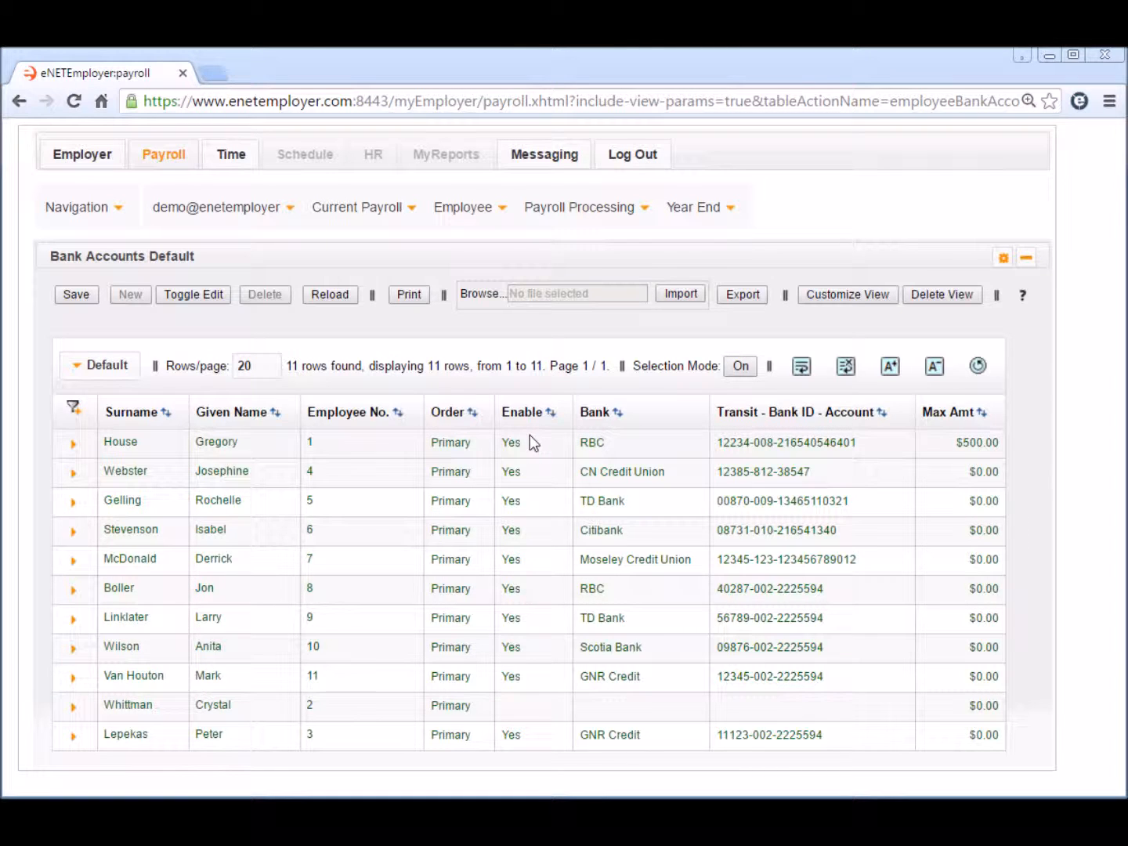
mouse_move(533, 719)
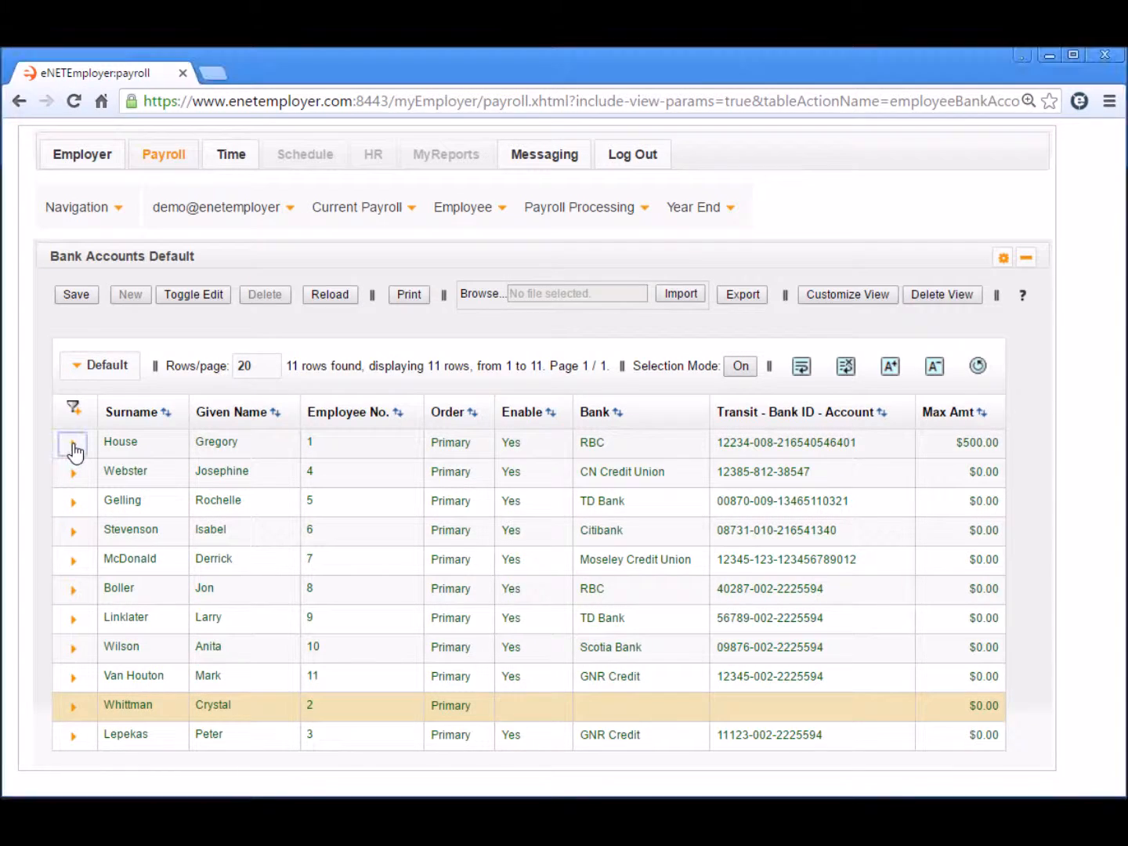
Expand Gregory House's and Josephine Webster's entries and inspect their primary, secondary and Scotiabank accounts
left_click(74, 442)
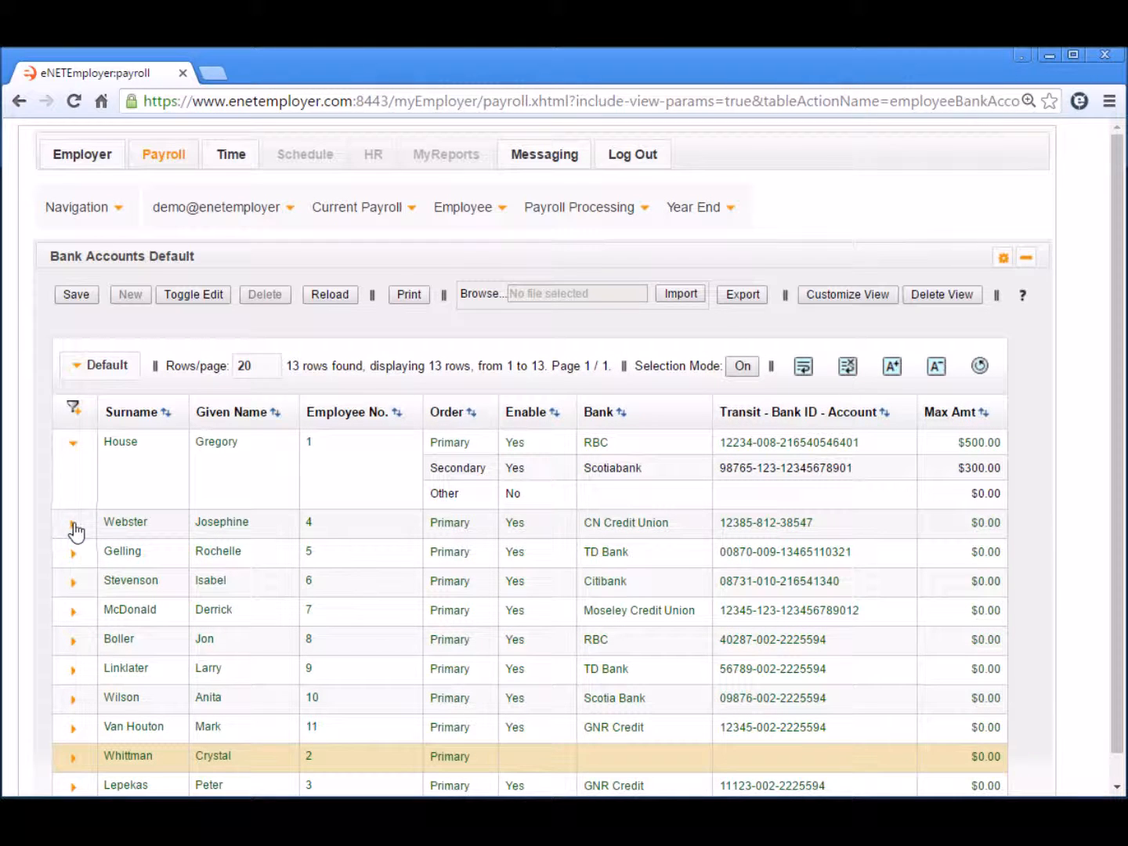
left_click(73, 522)
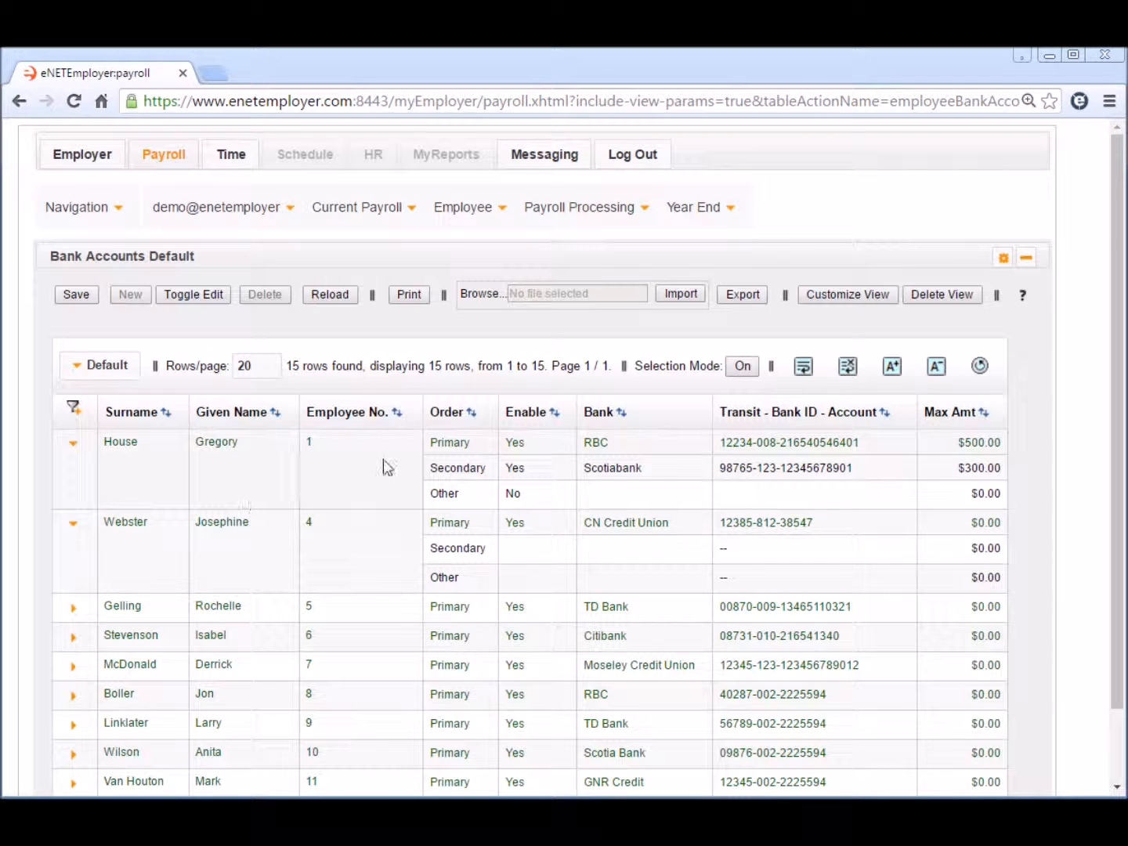
left_click(361, 467)
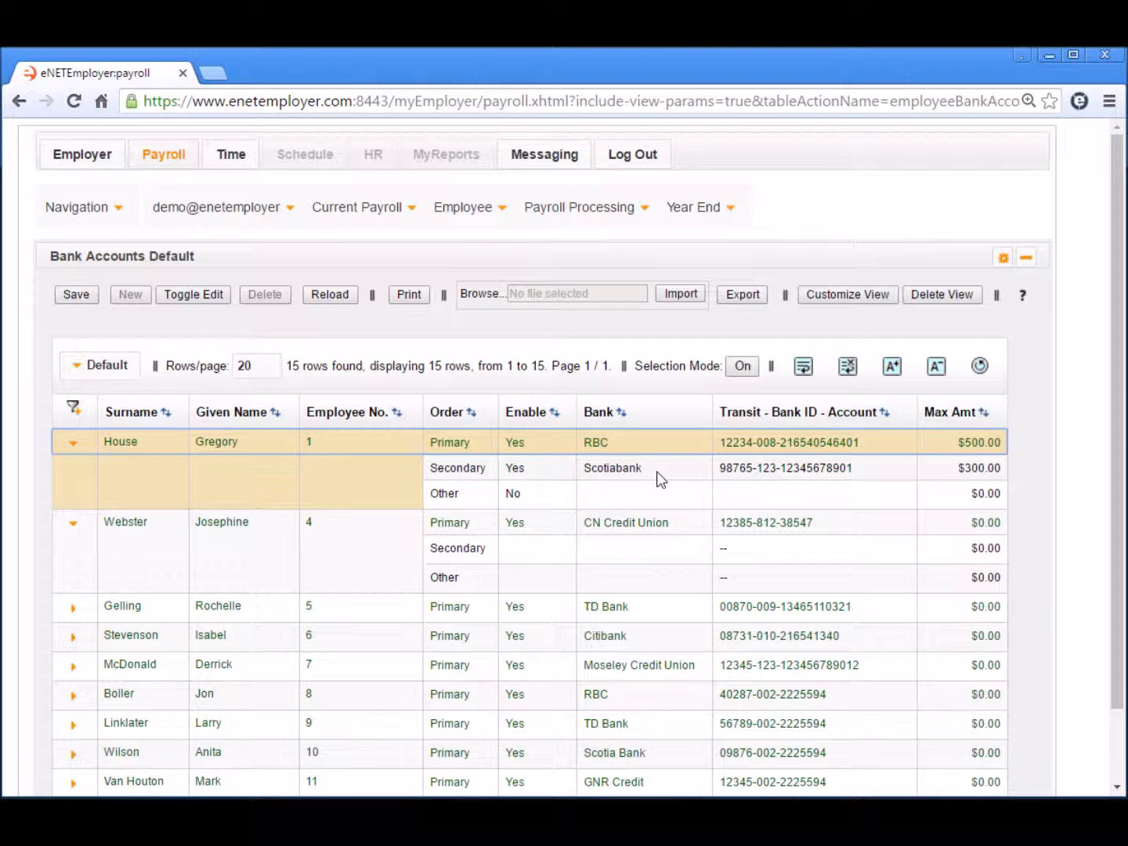
mouse_move(280, 538)
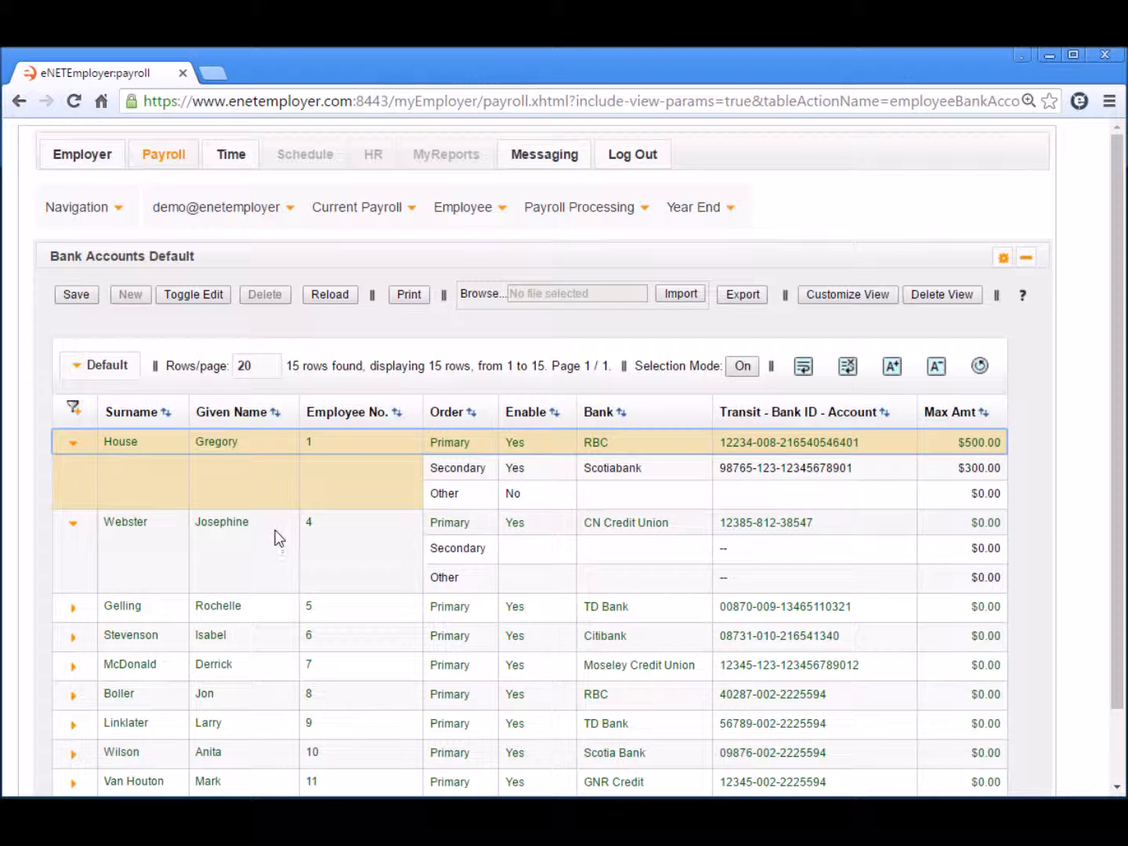
left_click(763, 522)
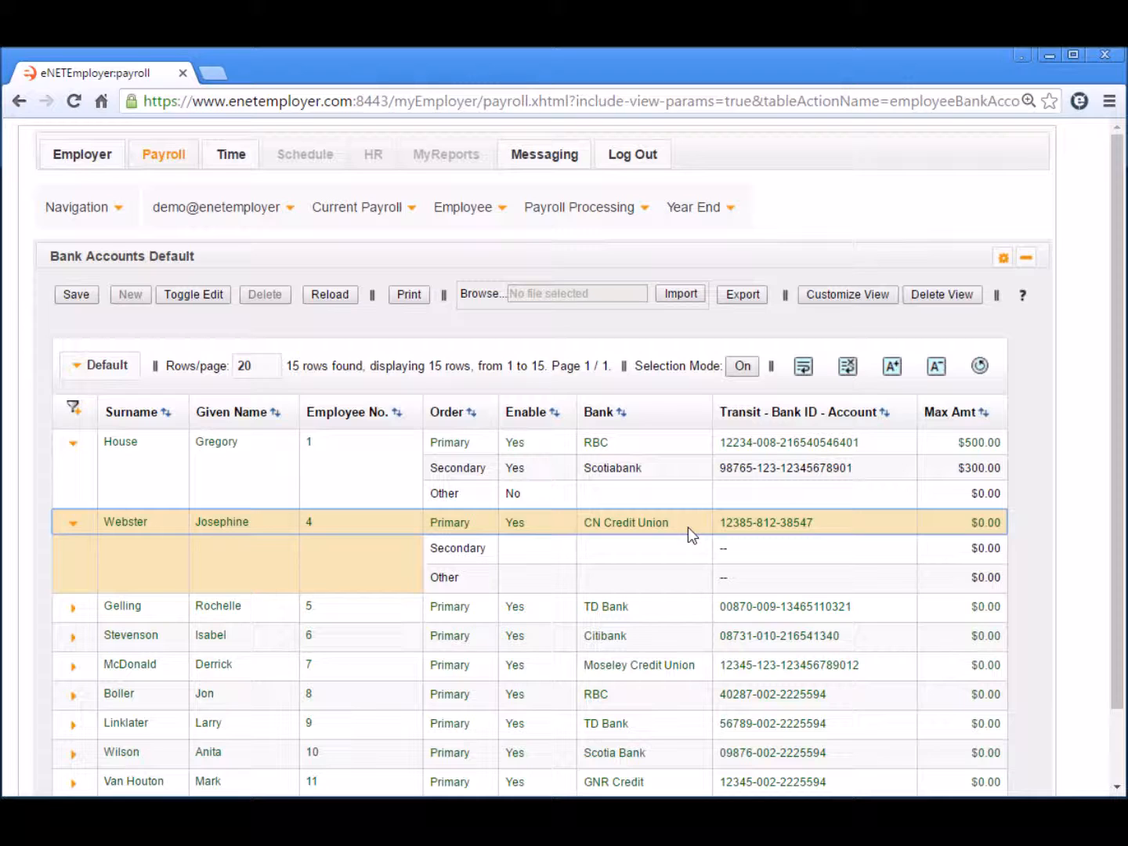
mouse_move(692, 531)
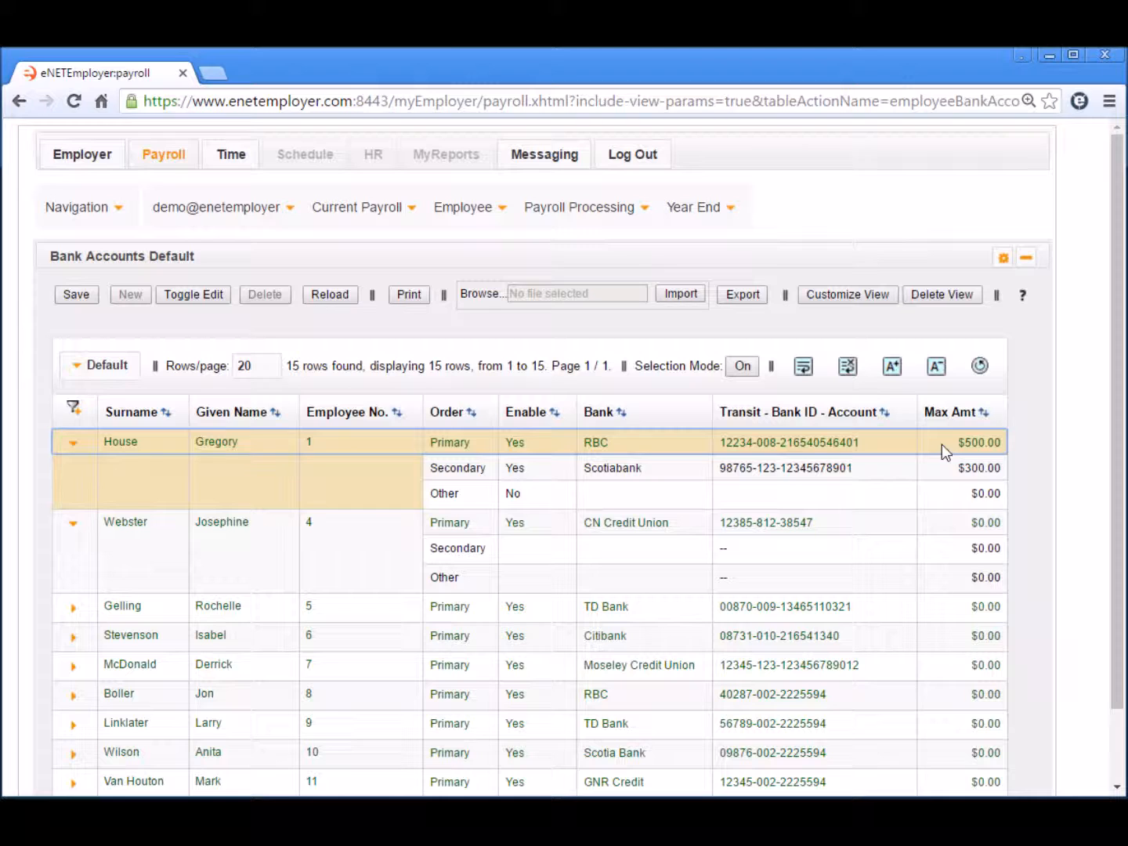
mouse_move(905, 442)
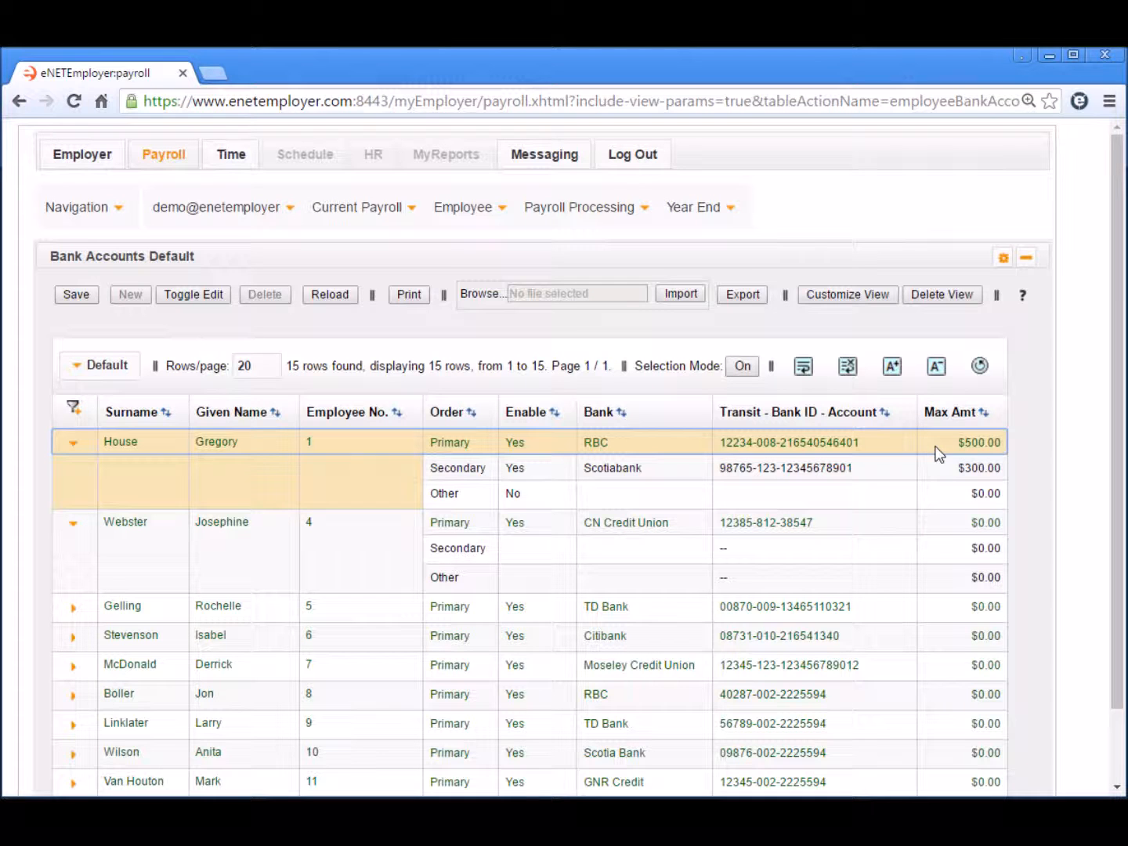
left_click(979, 468)
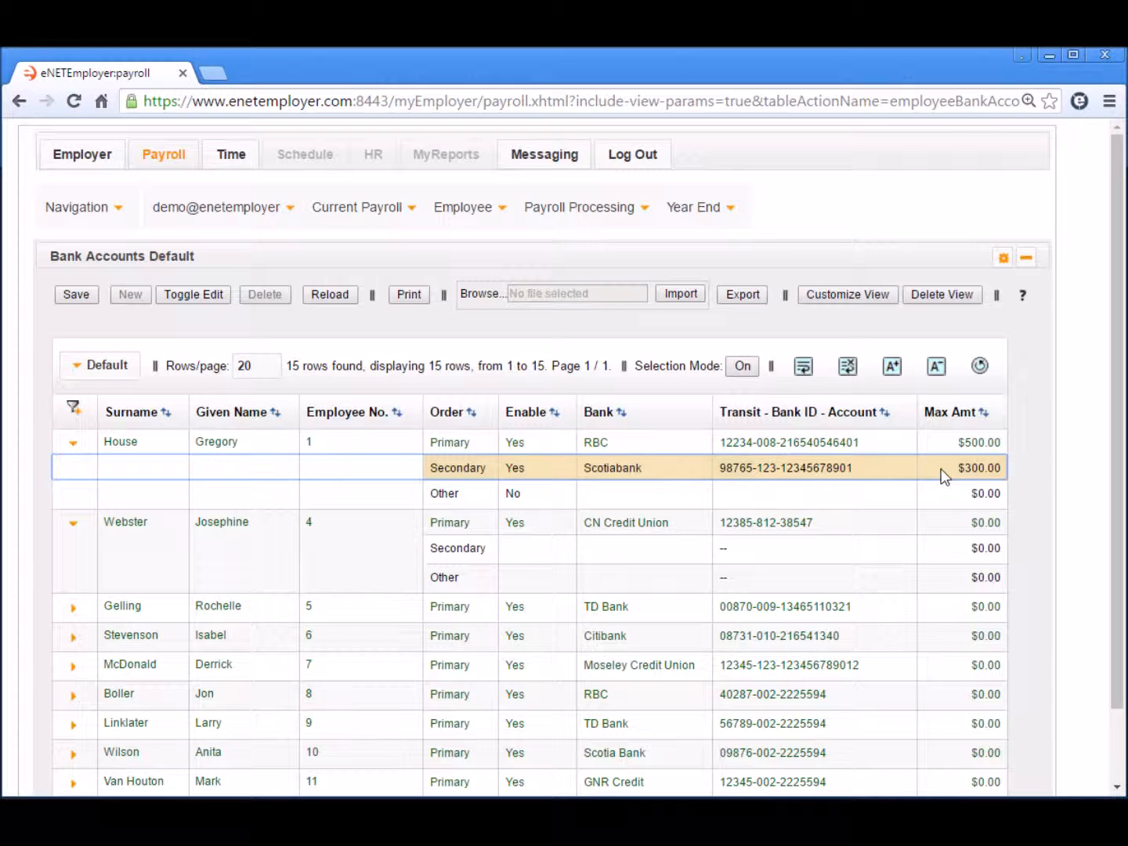
mouse_move(946, 534)
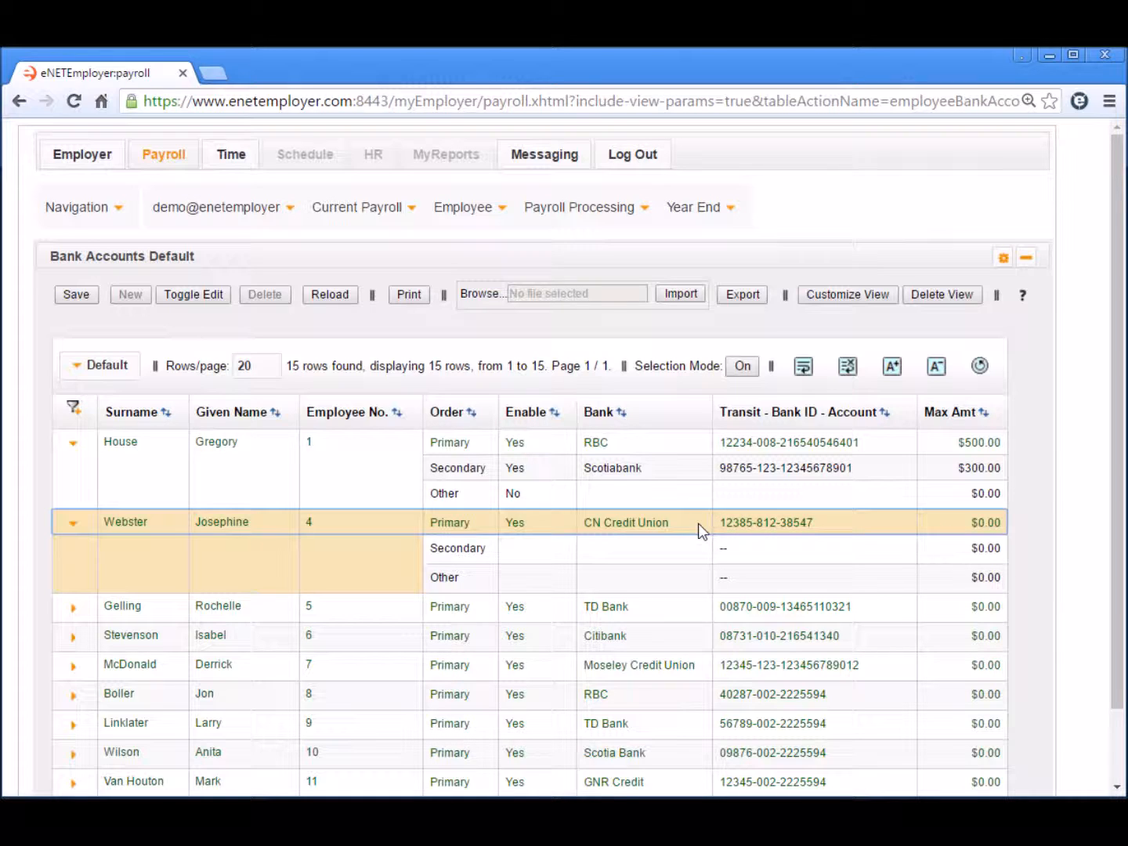
mouse_move(696, 531)
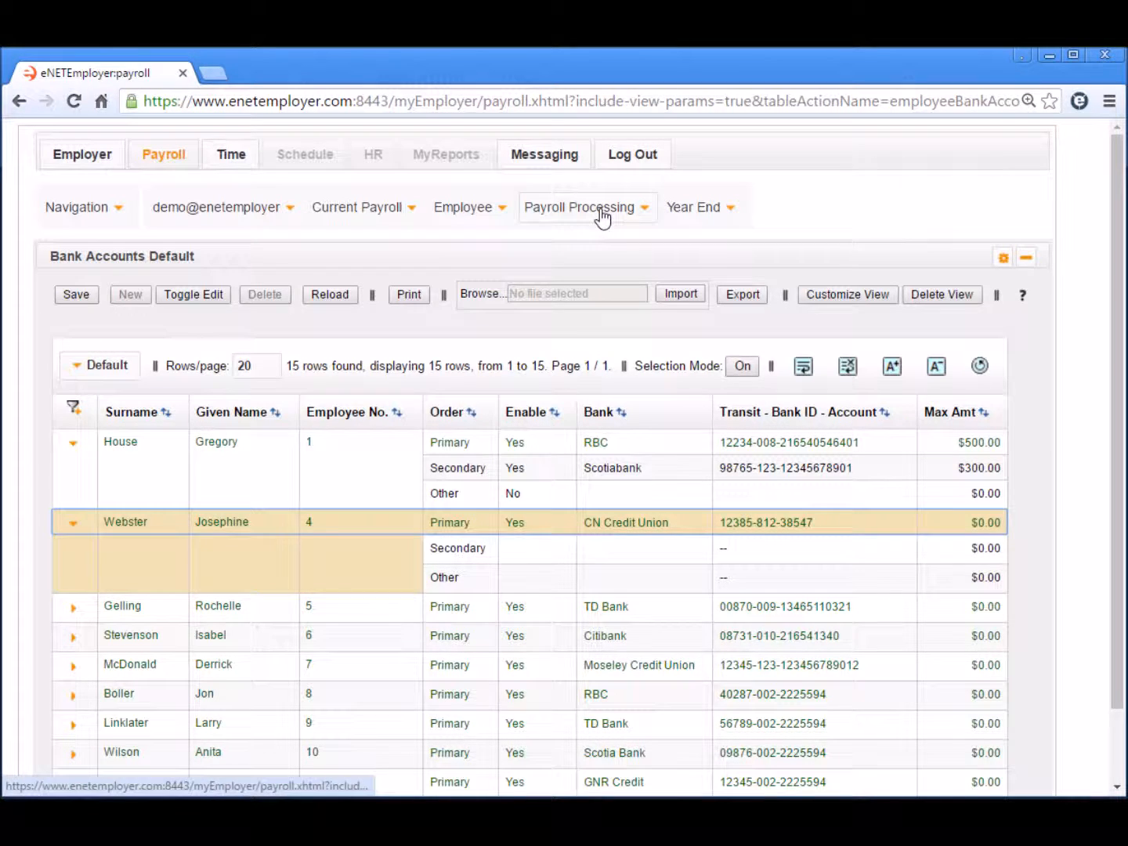
Calculate the new pay period on the Calculations page and download its .dat backup
left_click(581, 207)
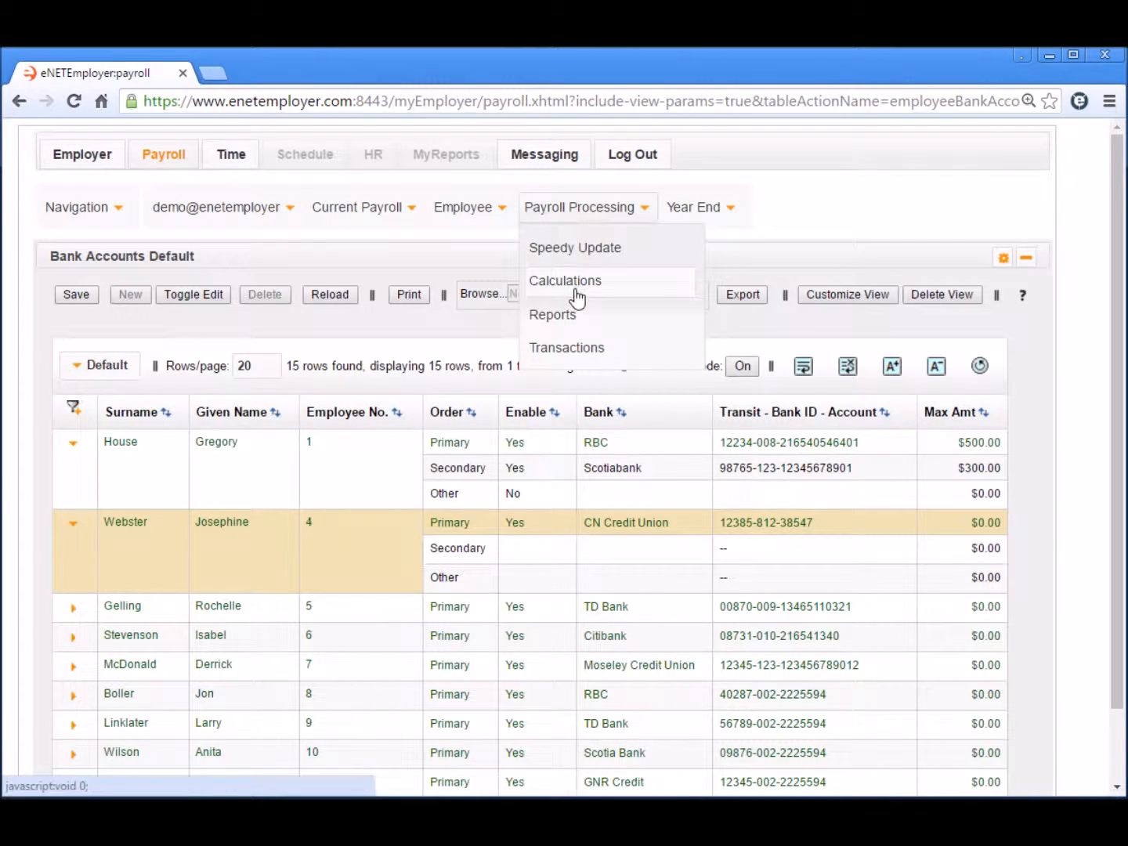
left_click(565, 281)
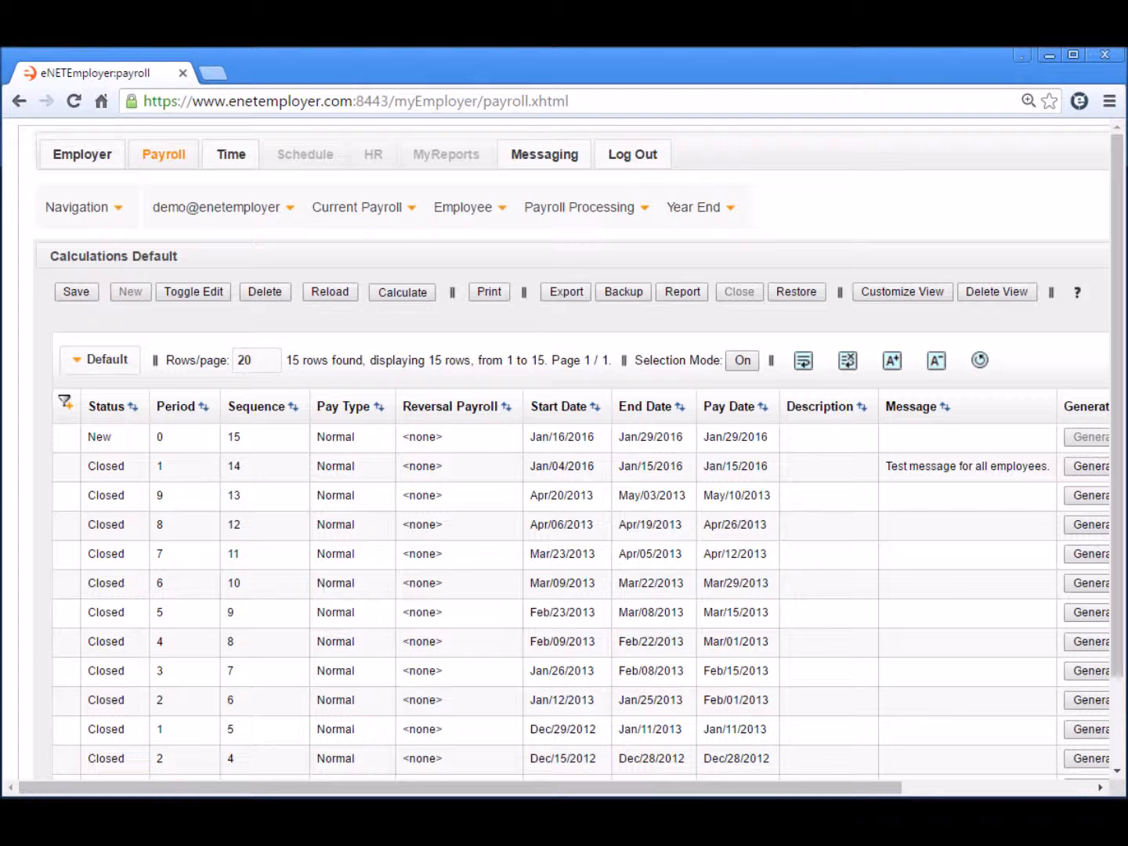
mouse_move(443, 286)
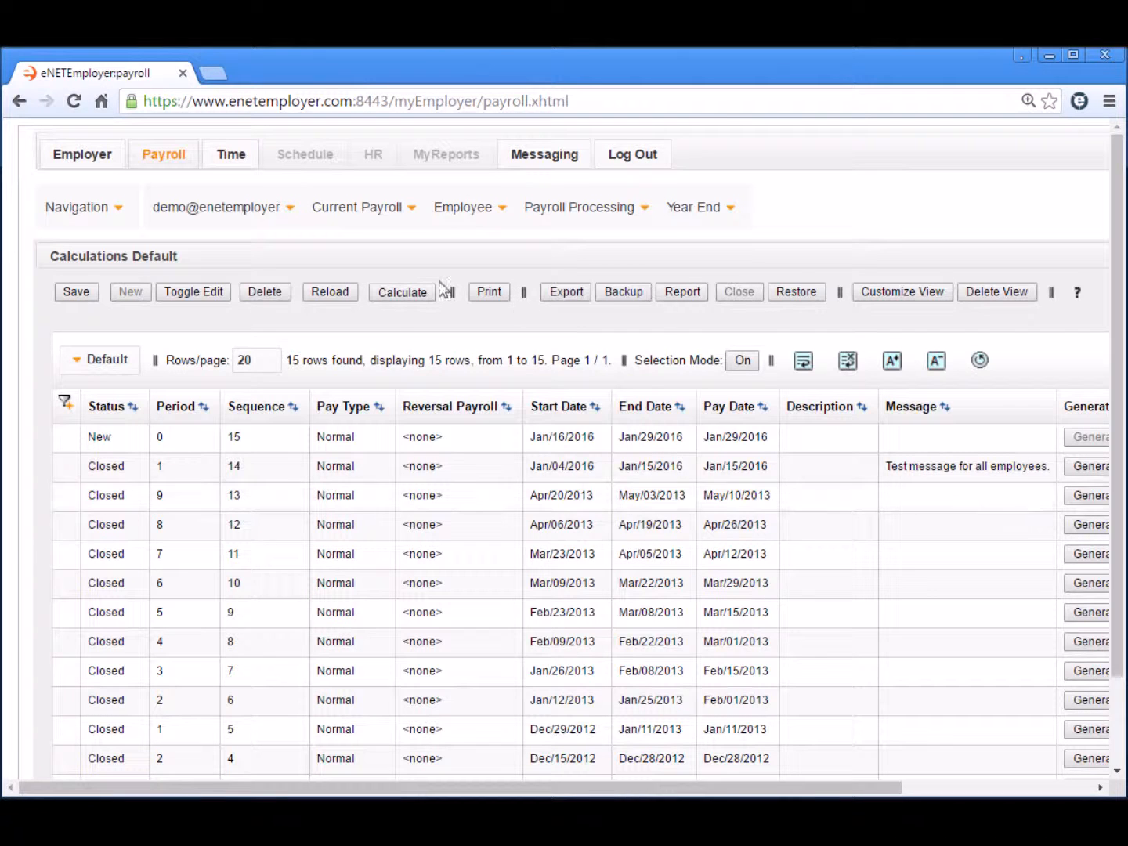
left_click(403, 292)
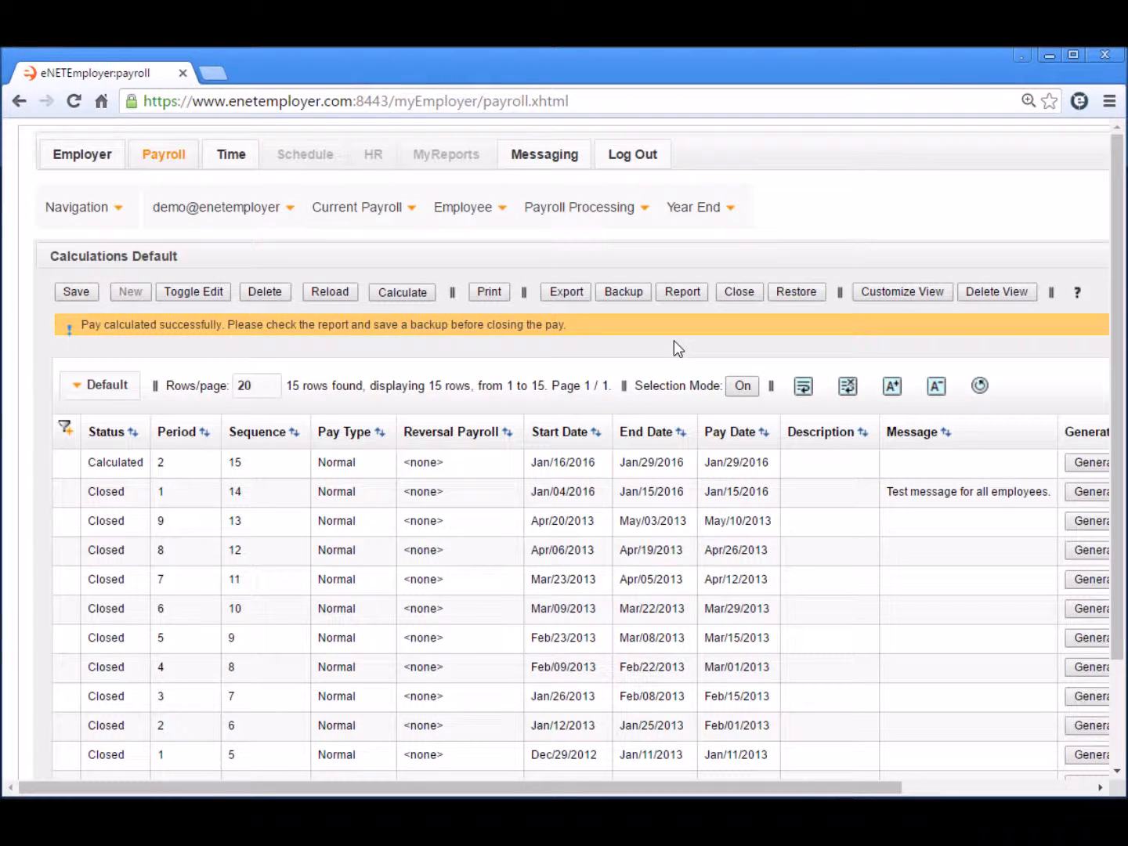
left_click(623, 291)
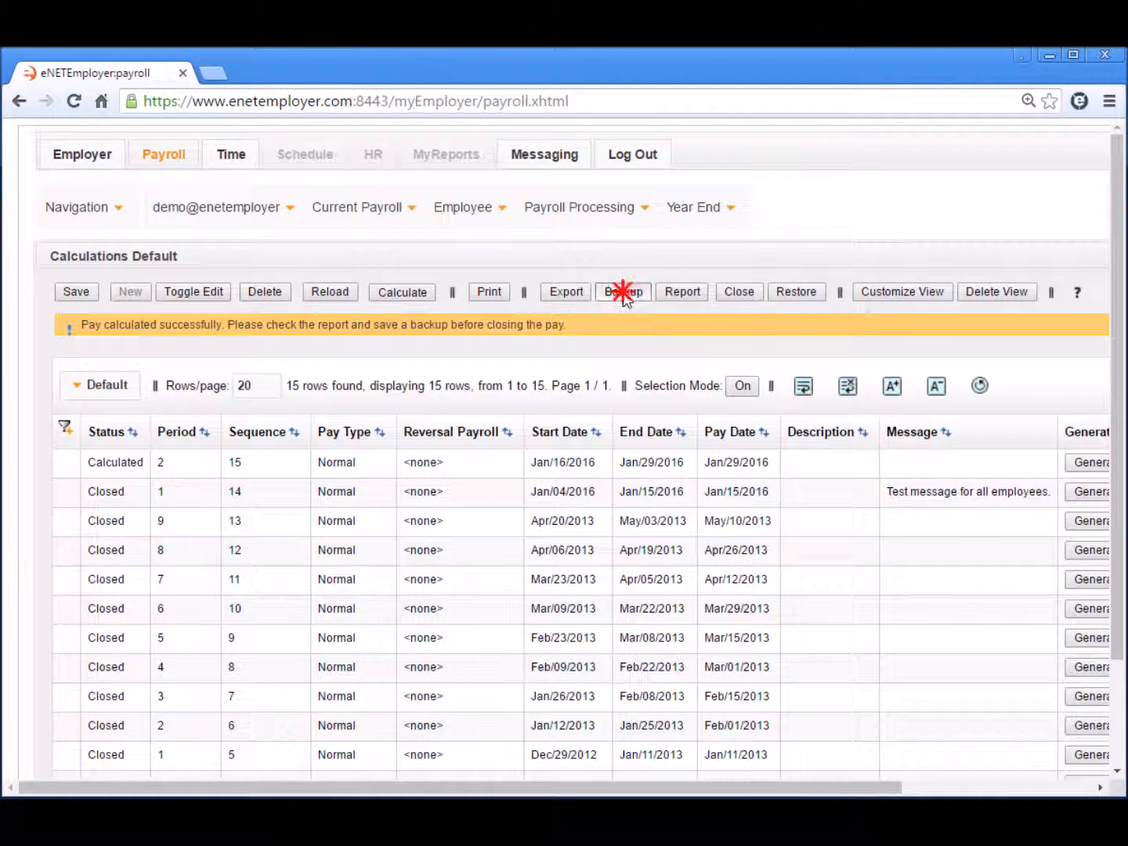
left_click(622, 292)
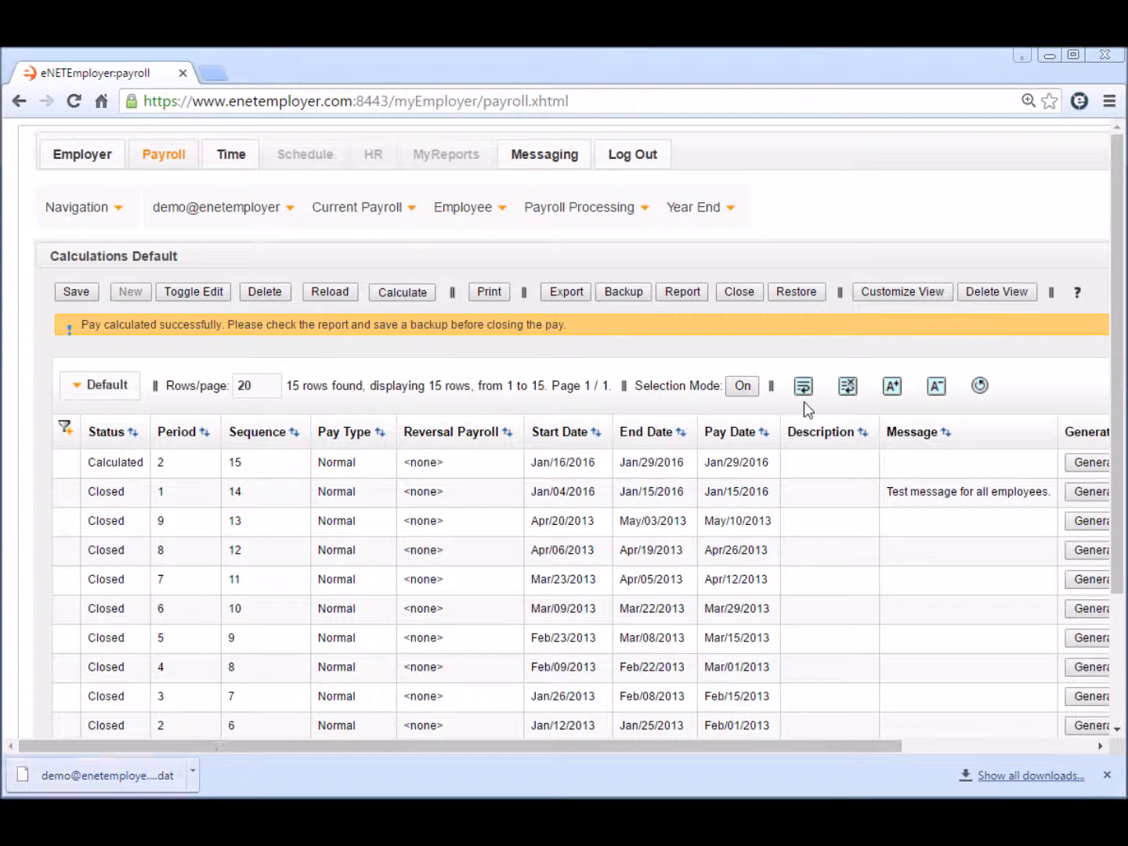
Close the calculated pay for period 2, sequence 15, confirming in the Confirm Close dialog
left_click(737, 291)
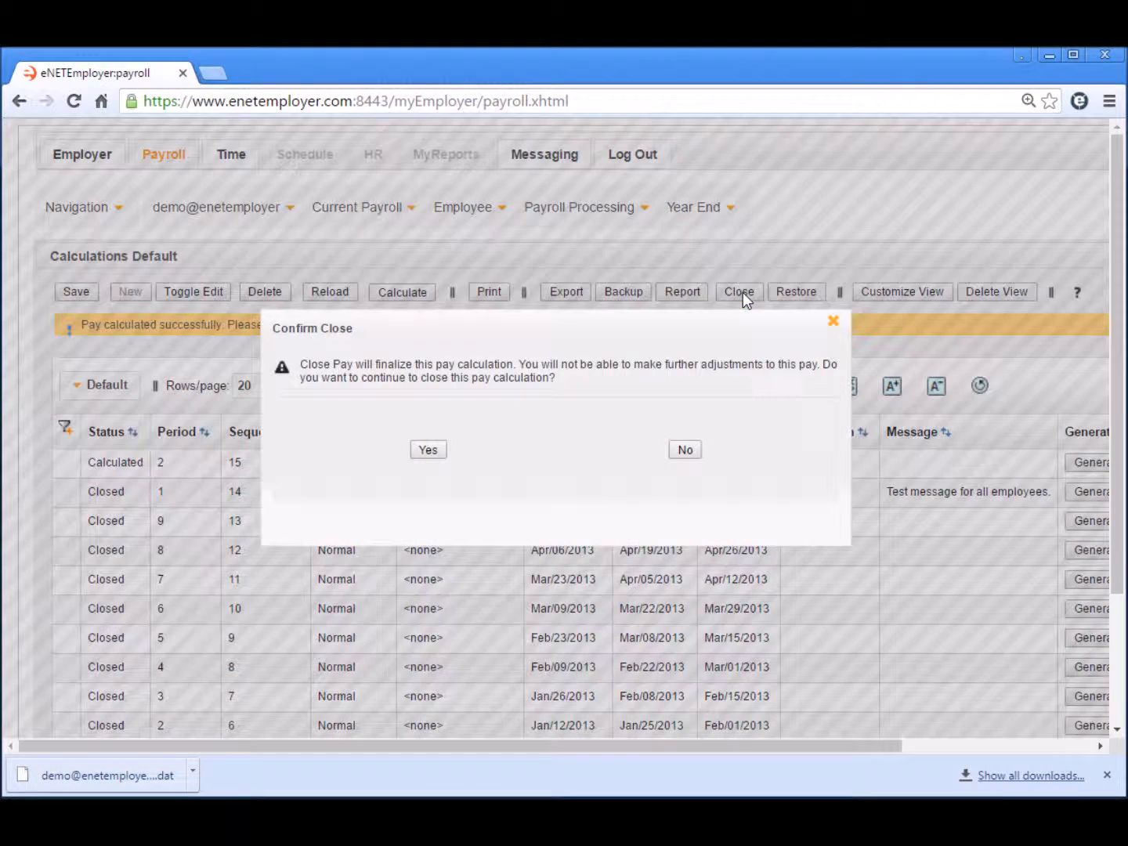
mouse_move(404, 462)
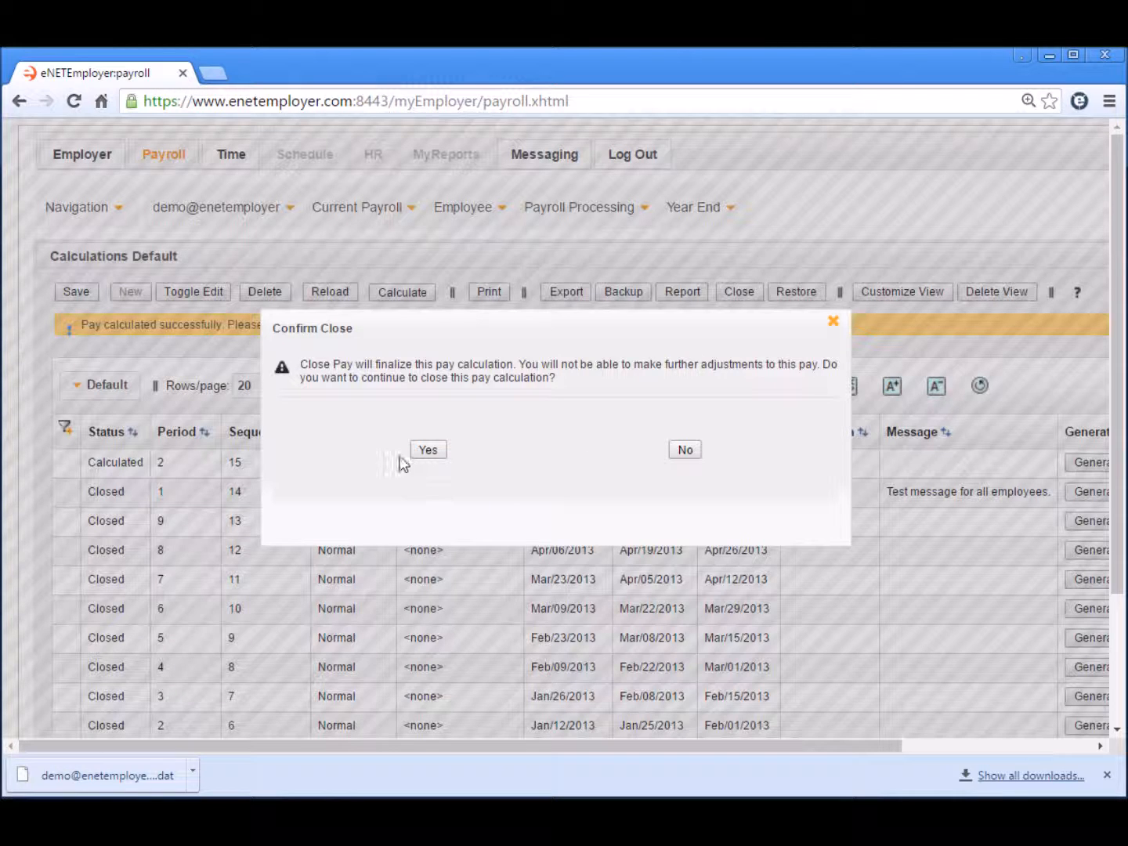
left_click(428, 449)
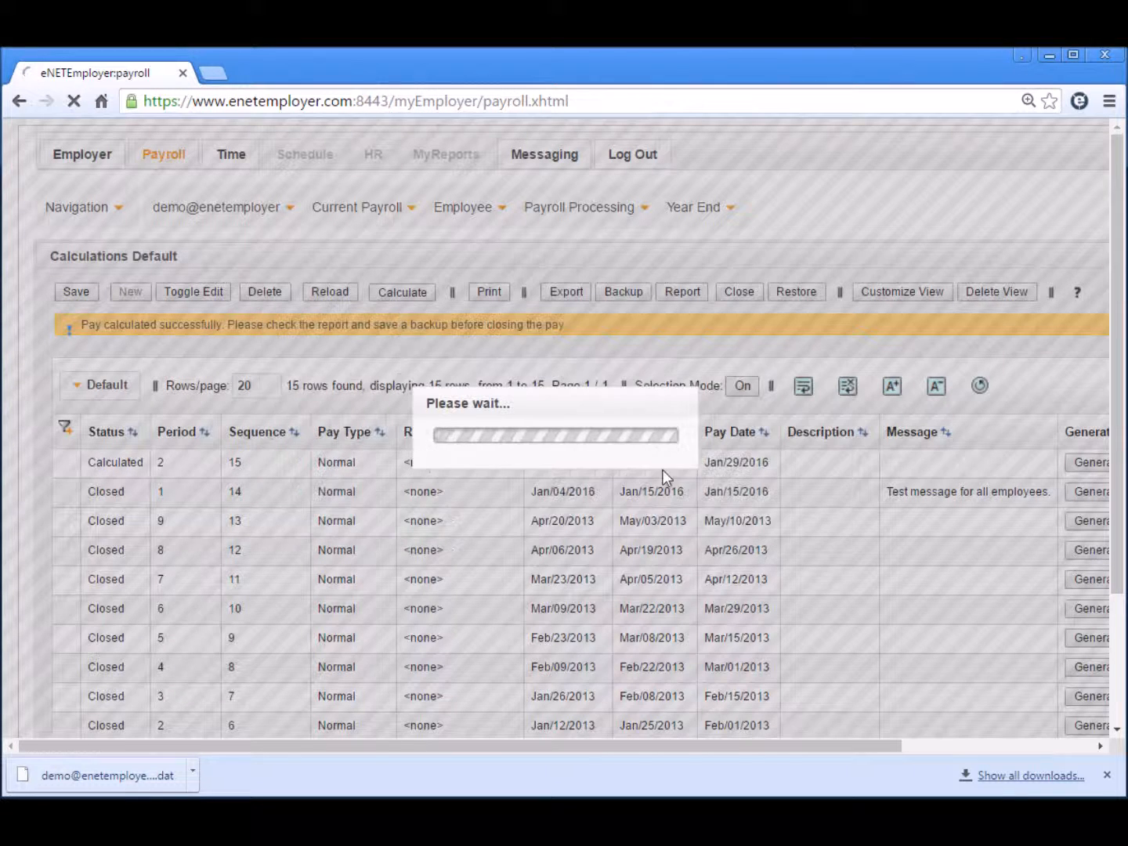
left_click(737, 291)
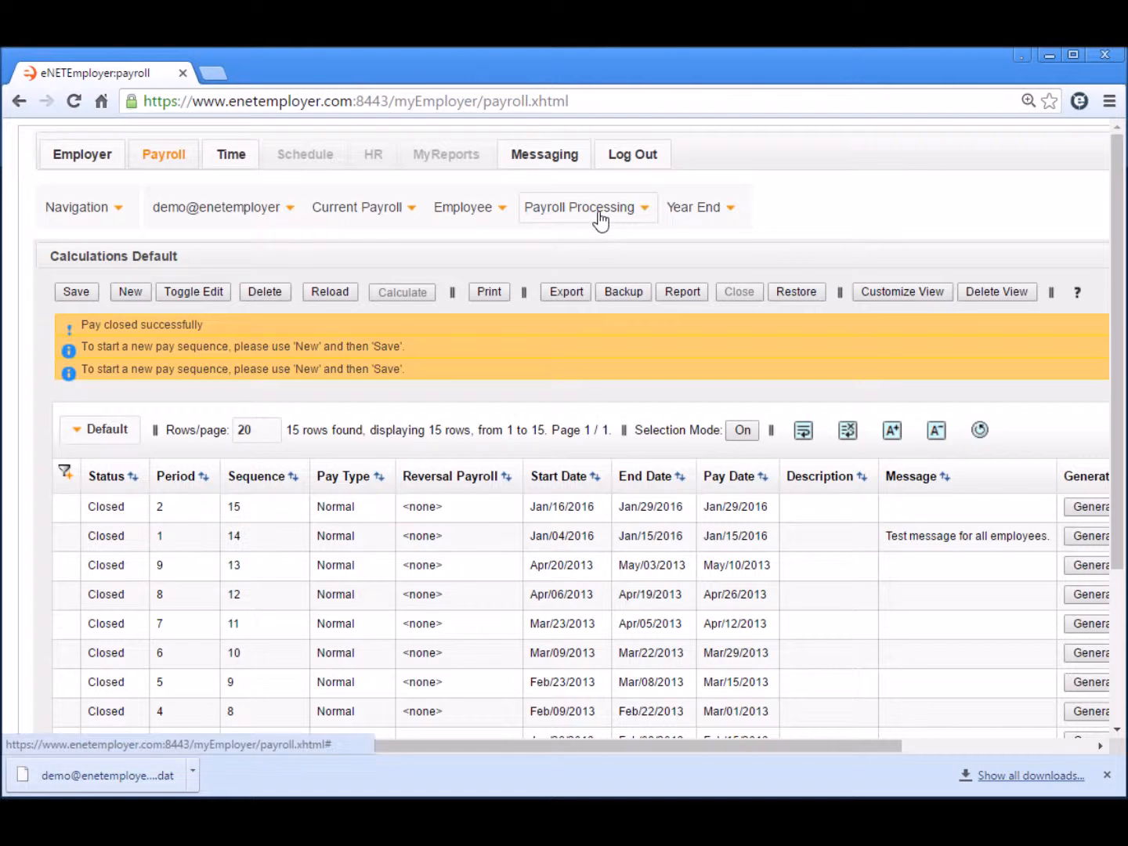
Go to Payroll Processing Reports and select Generate EFTs as the report type
left_click(582, 207)
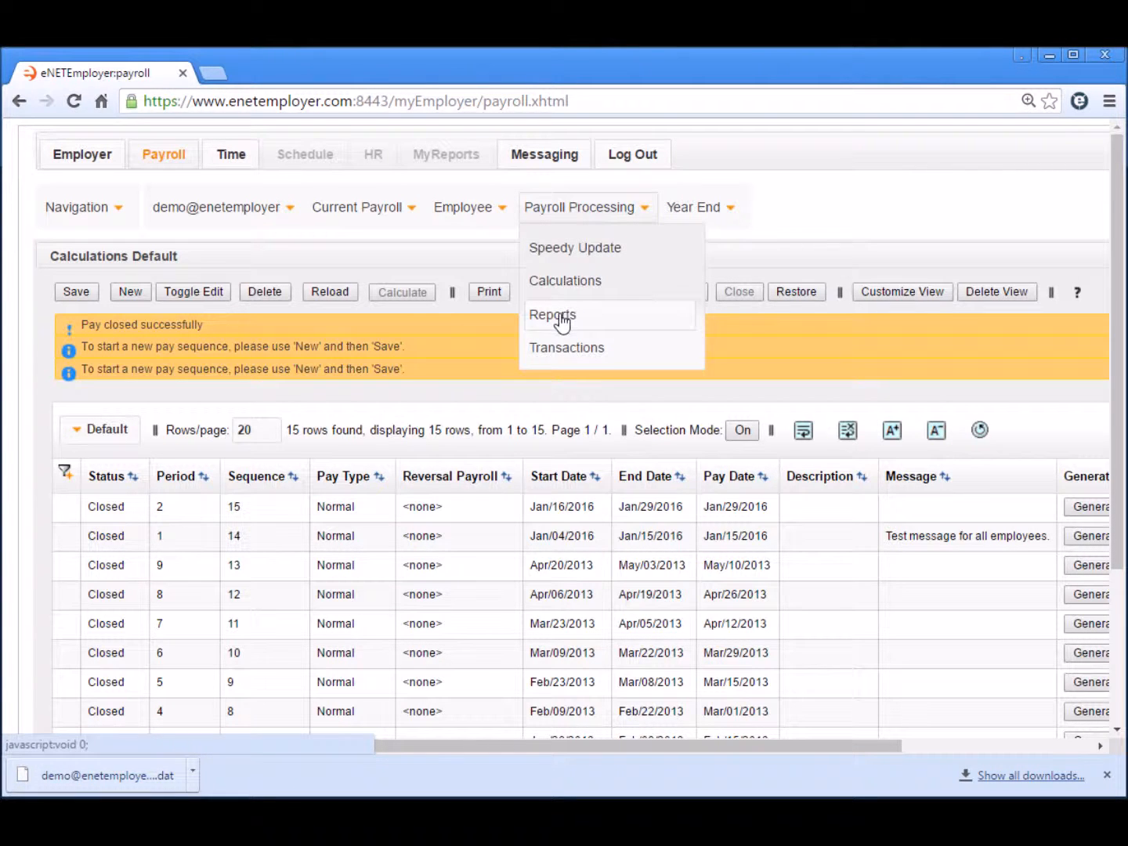
left_click(552, 314)
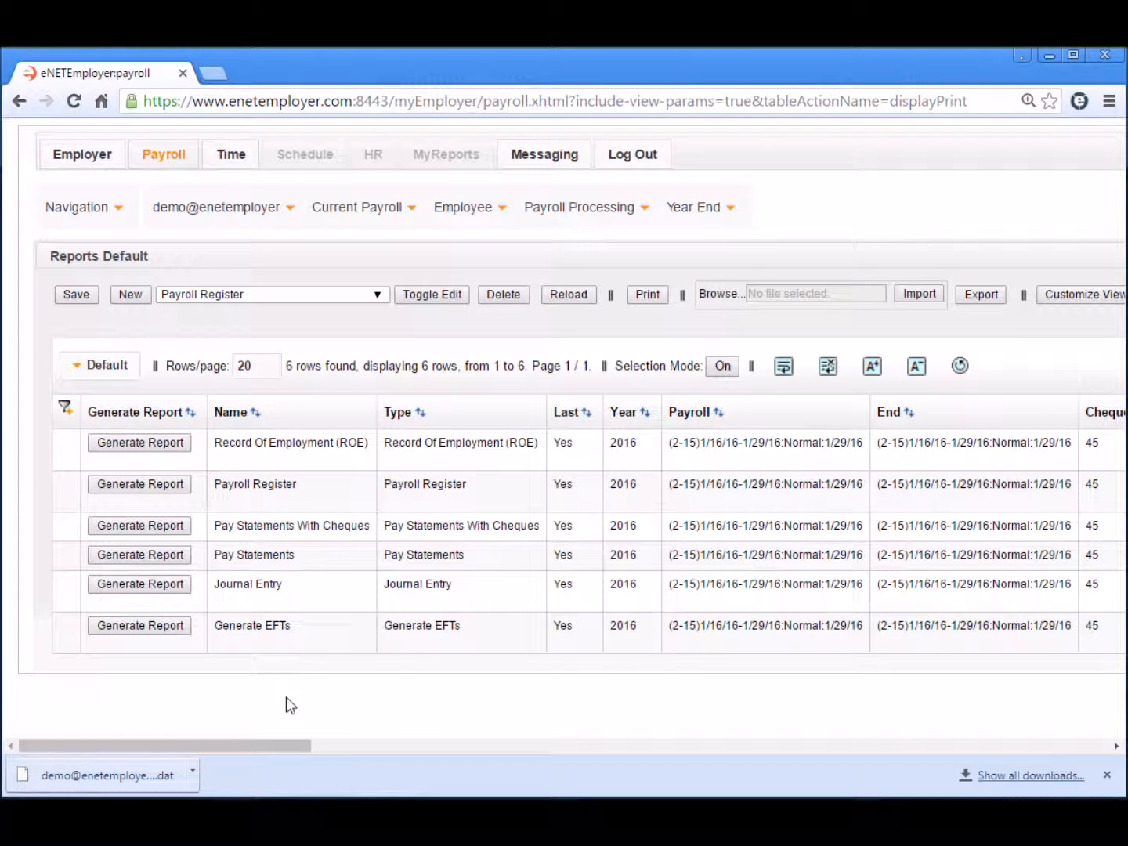
mouse_move(260, 662)
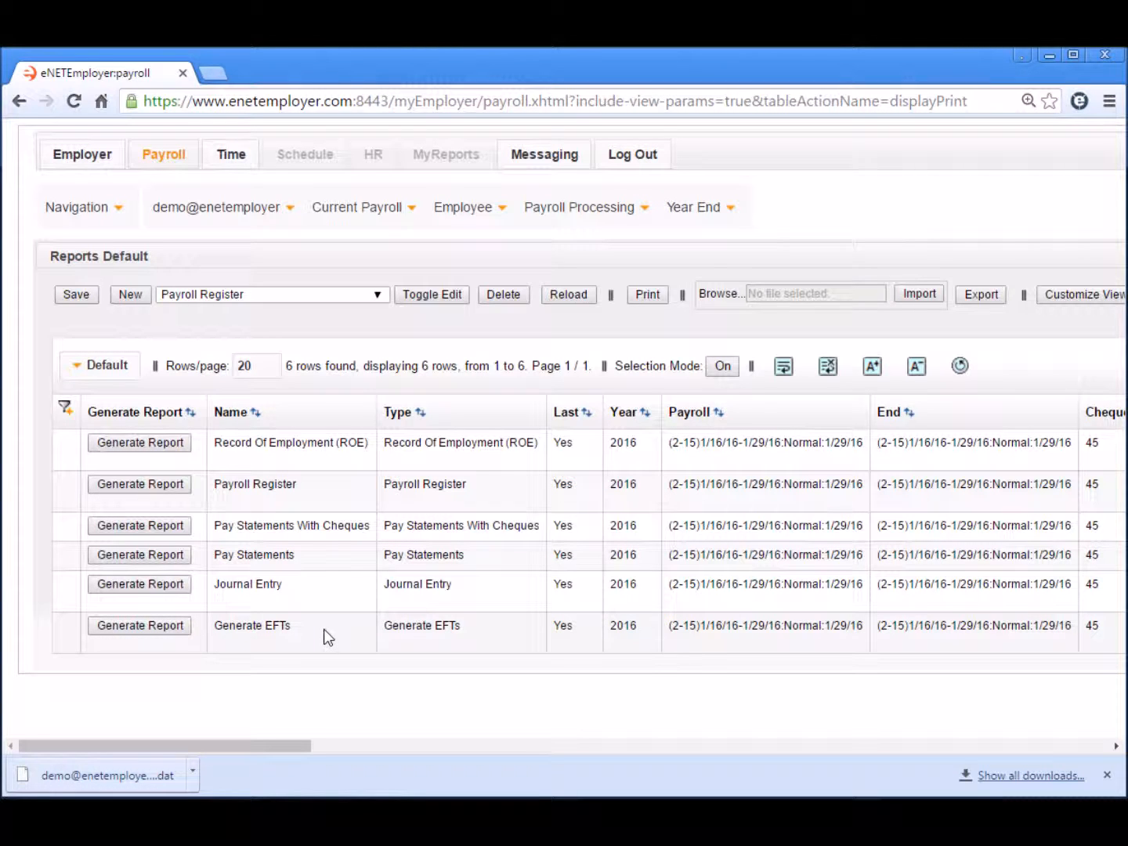
mouse_move(302, 643)
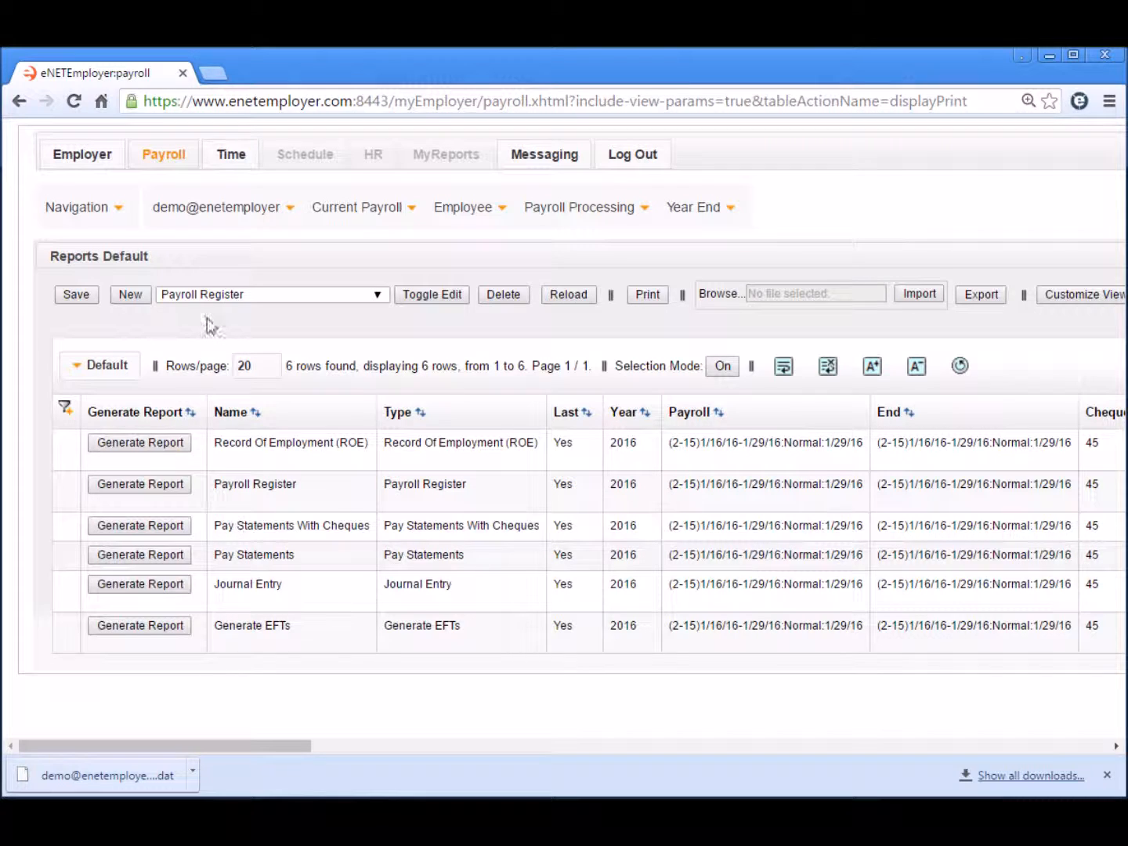
left_click(271, 294)
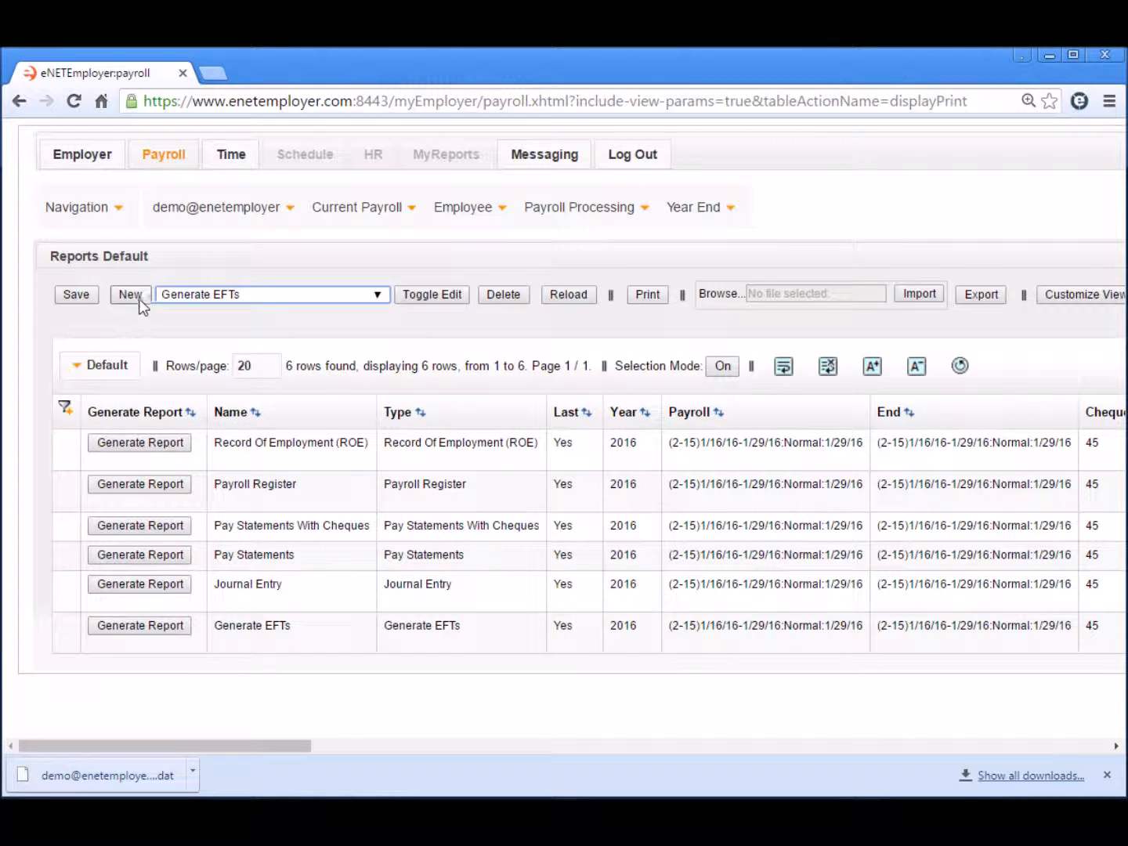
Add a new Generate EFTs row and run it to download the EFT file
left_click(130, 294)
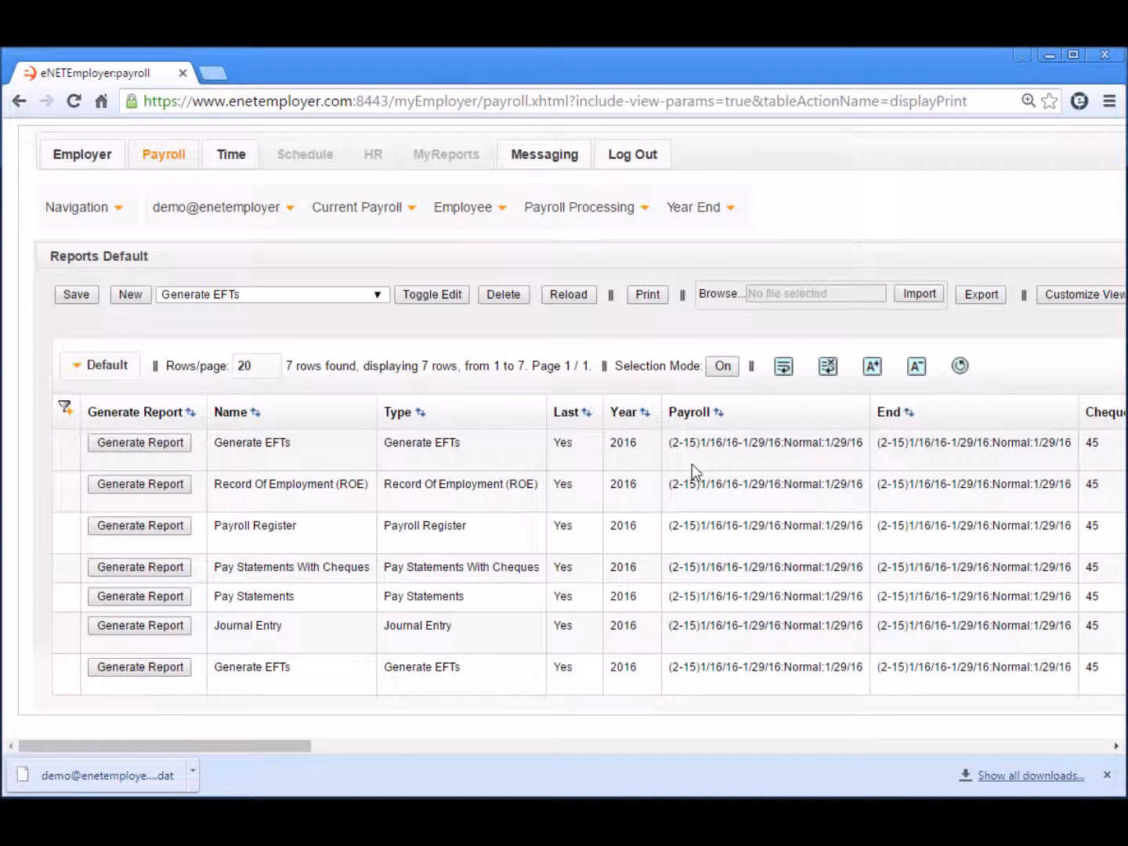
mouse_move(139, 443)
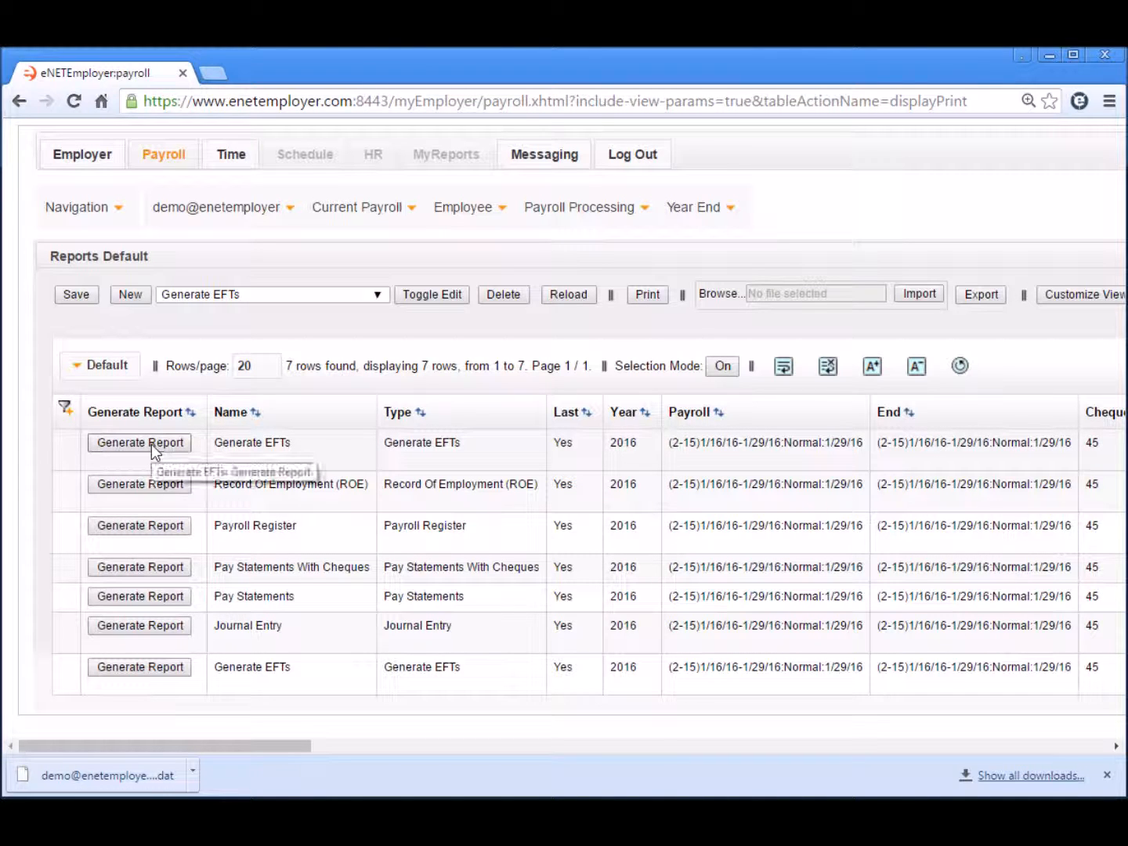
left_click(139, 442)
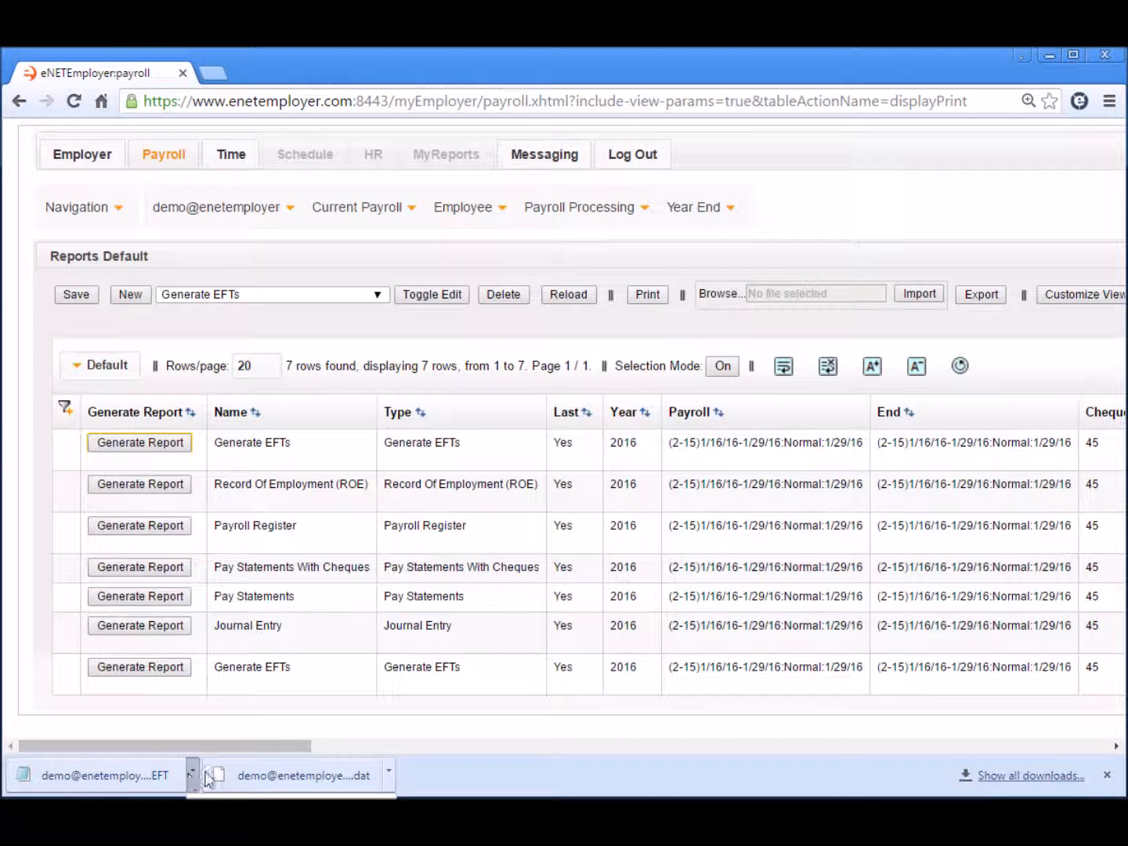
Reveal the downloaded .EFT file in the Downloads folder beside the backup file
left_click(191, 775)
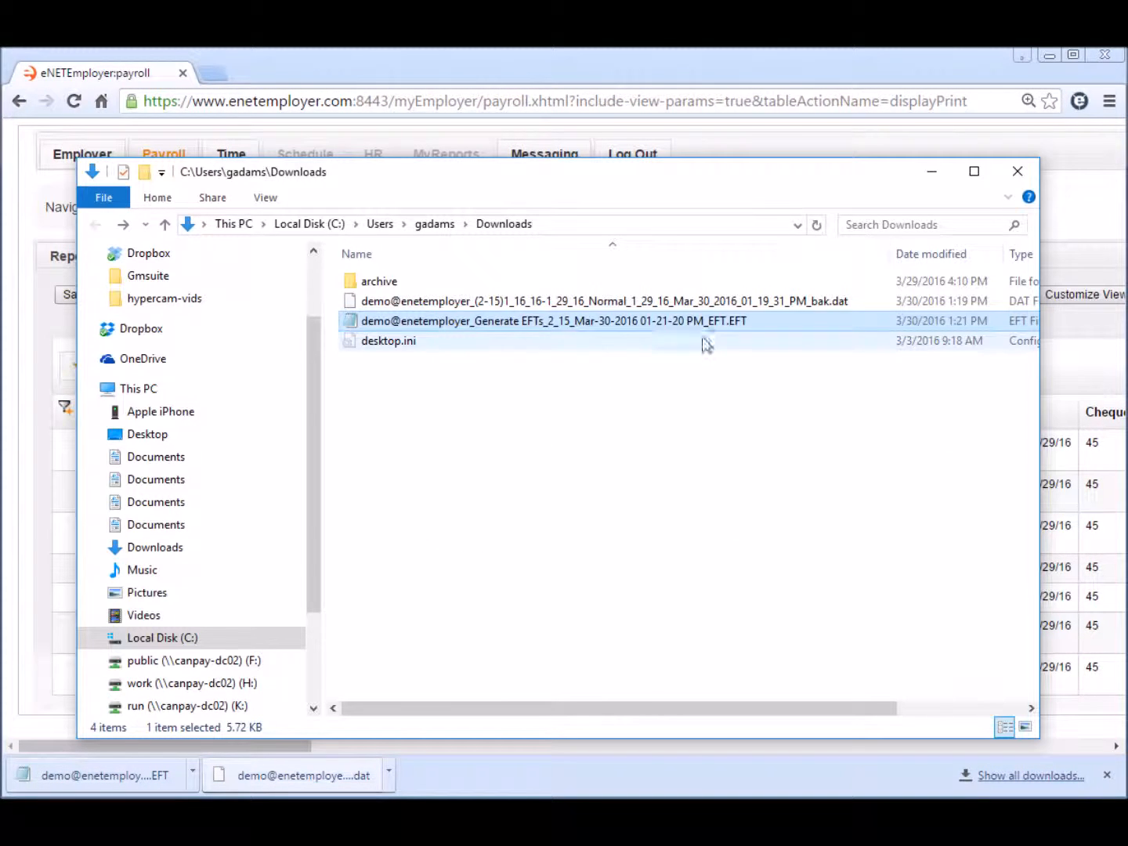
mouse_move(781, 346)
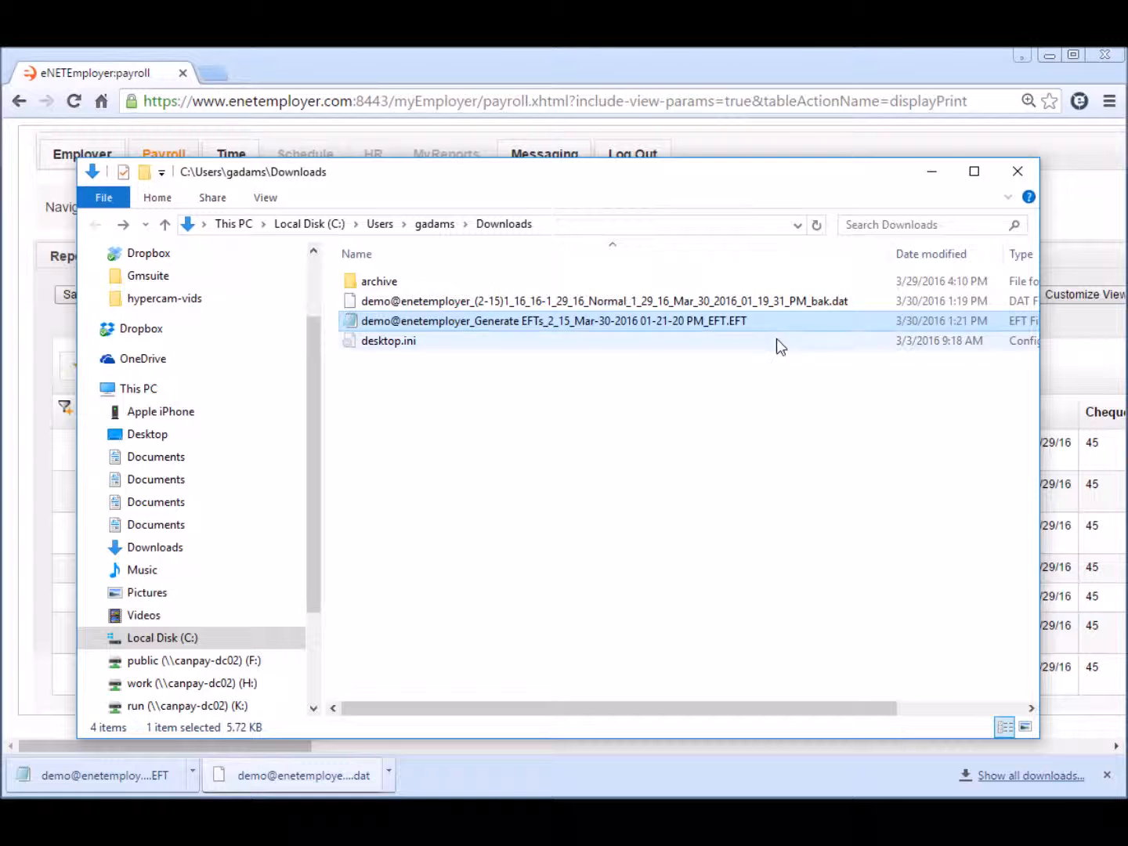